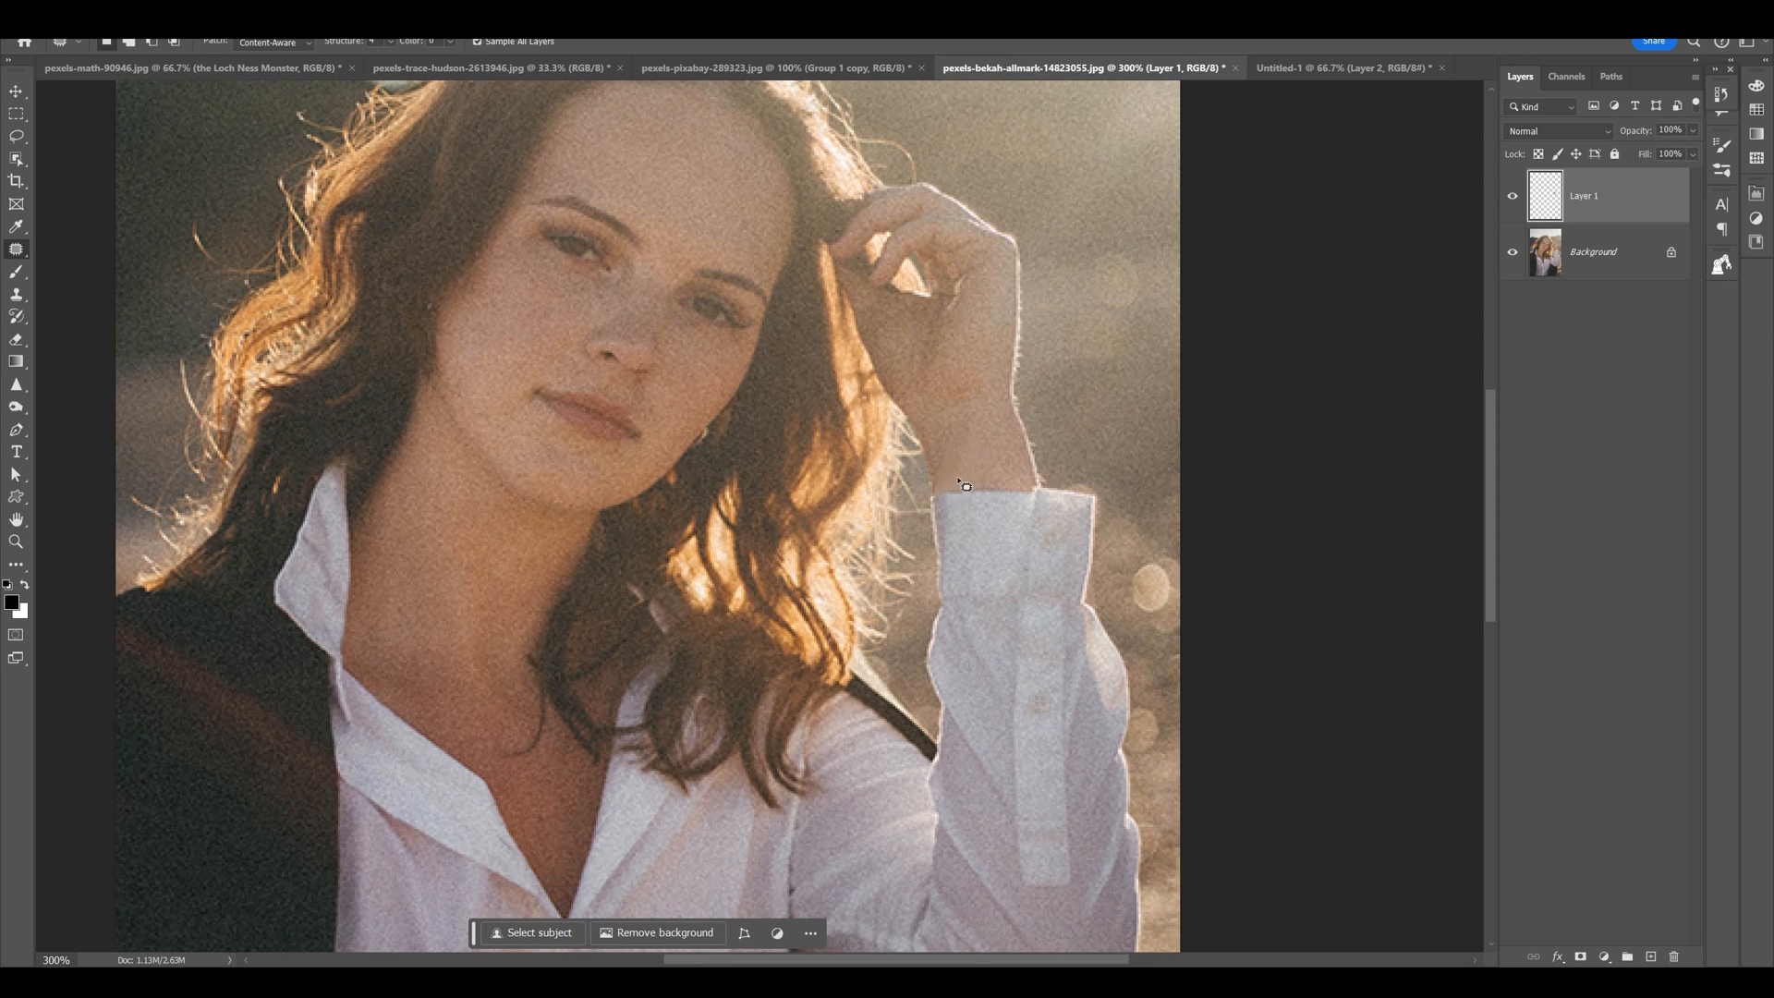
Reposition the workflow canvas to free space below the text-to-image nodes.
{"action": "scroll", "scroll_direction": "down", "scroll_amount": 3}
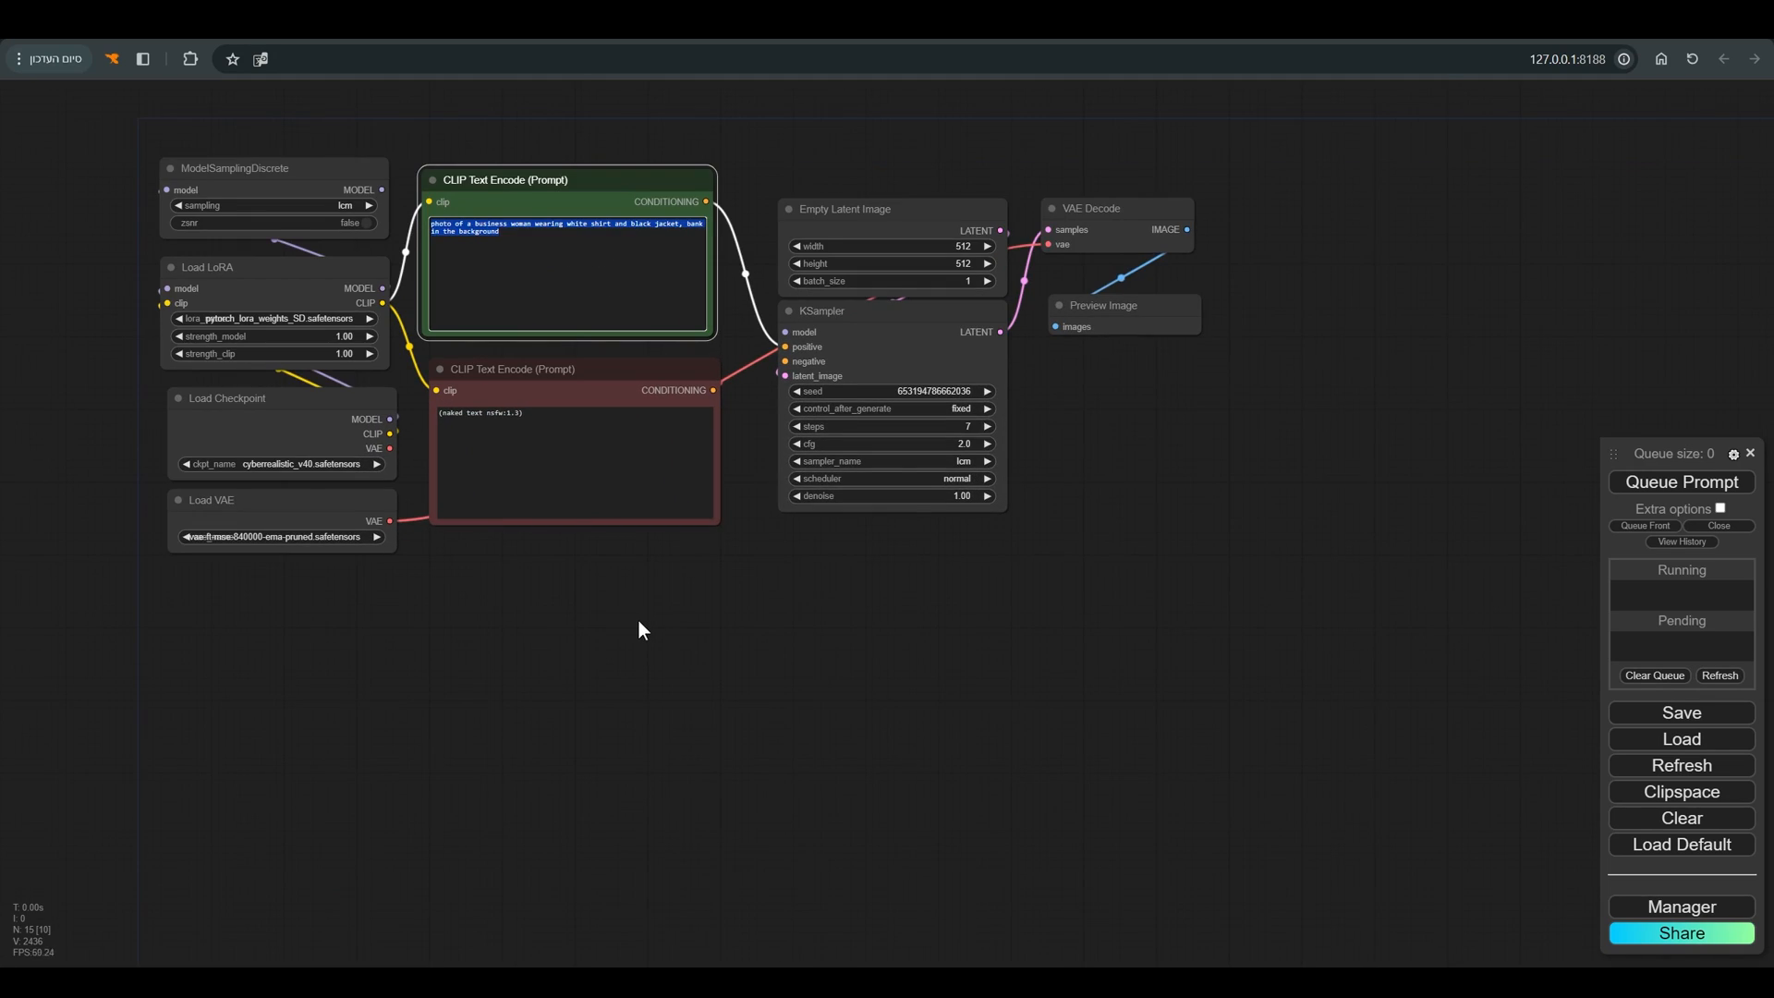
{"action": "left_click_drag", "start_coordinate": [640, 628], "coordinate": [885, 797]}
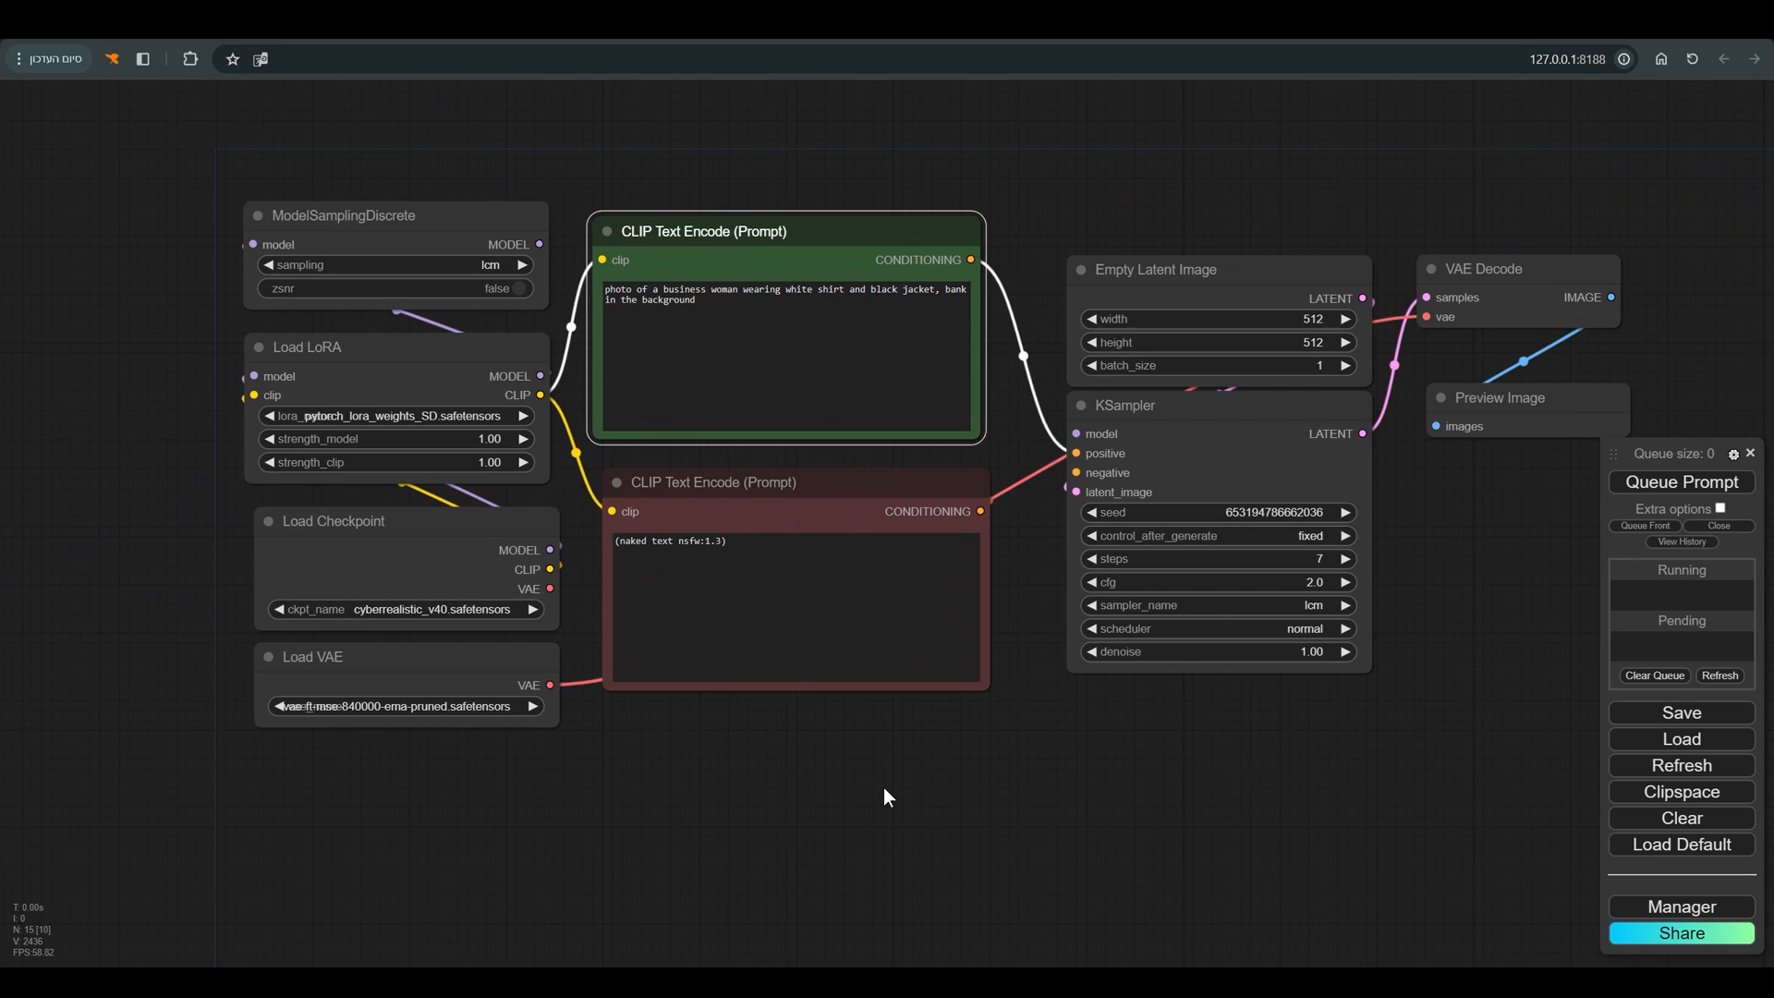
{"action": "mouse_move", "coordinate": [395, 403]}
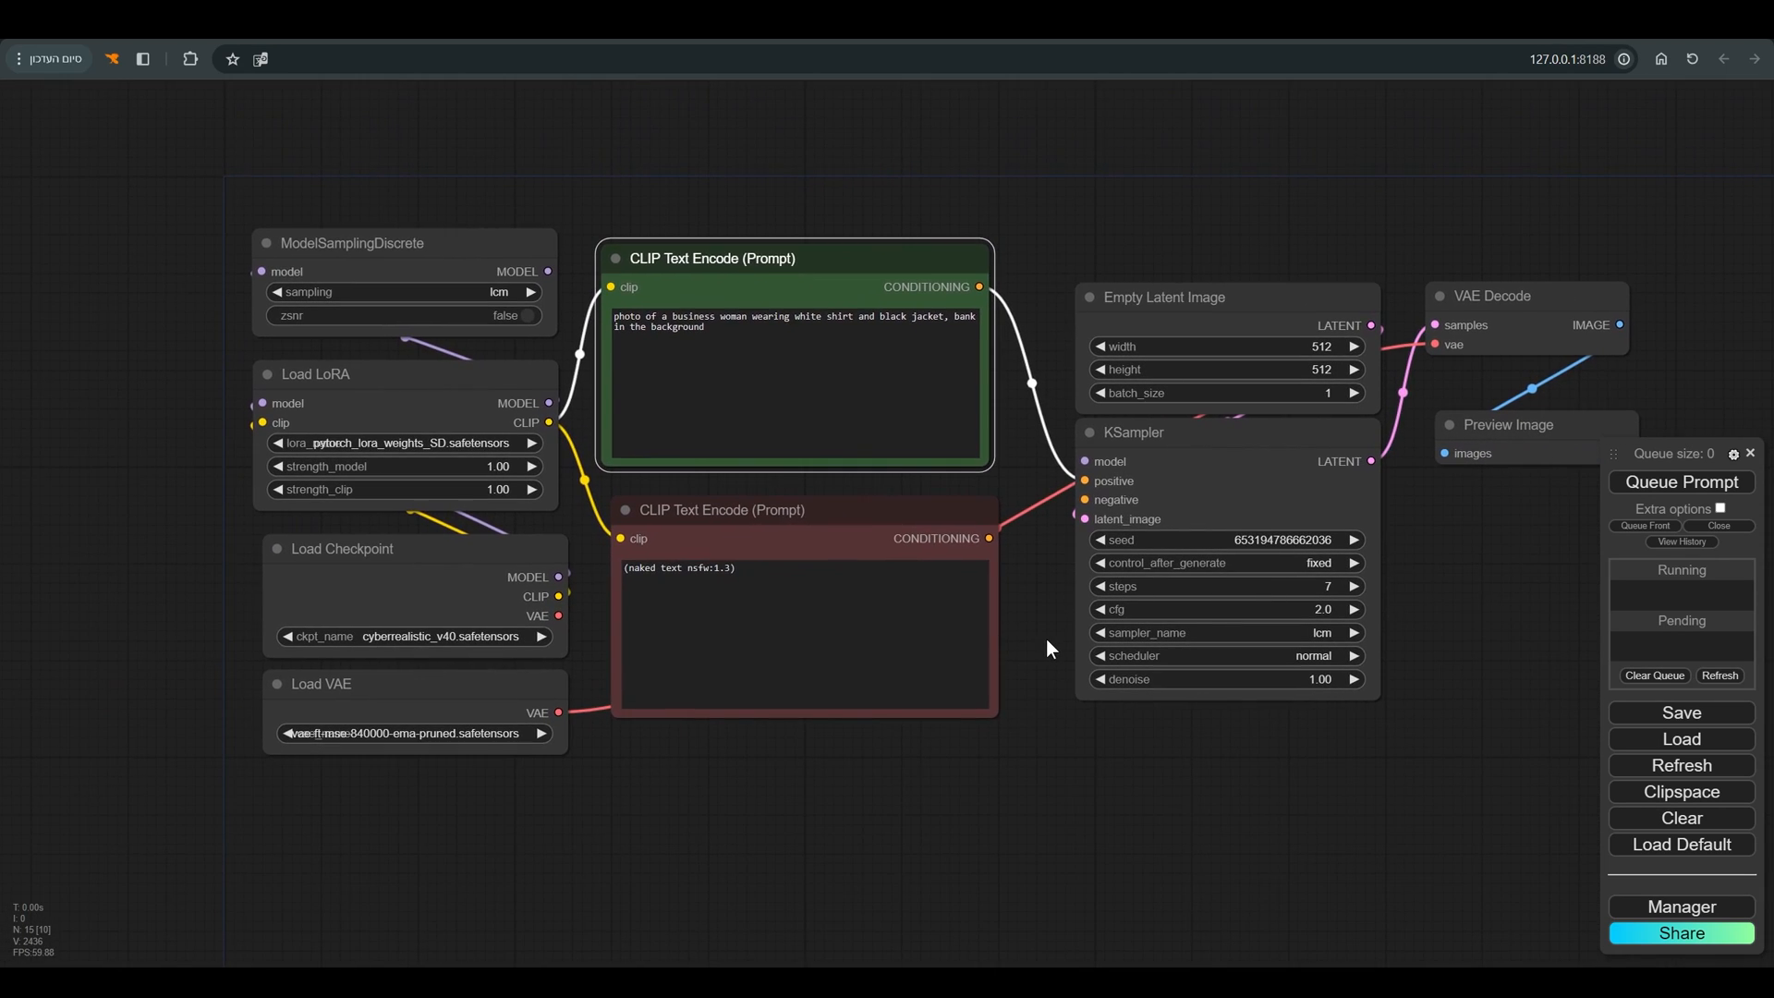
{"action": "left_click_drag", "start_coordinate": [1046, 649], "coordinate": [1051, 512]}
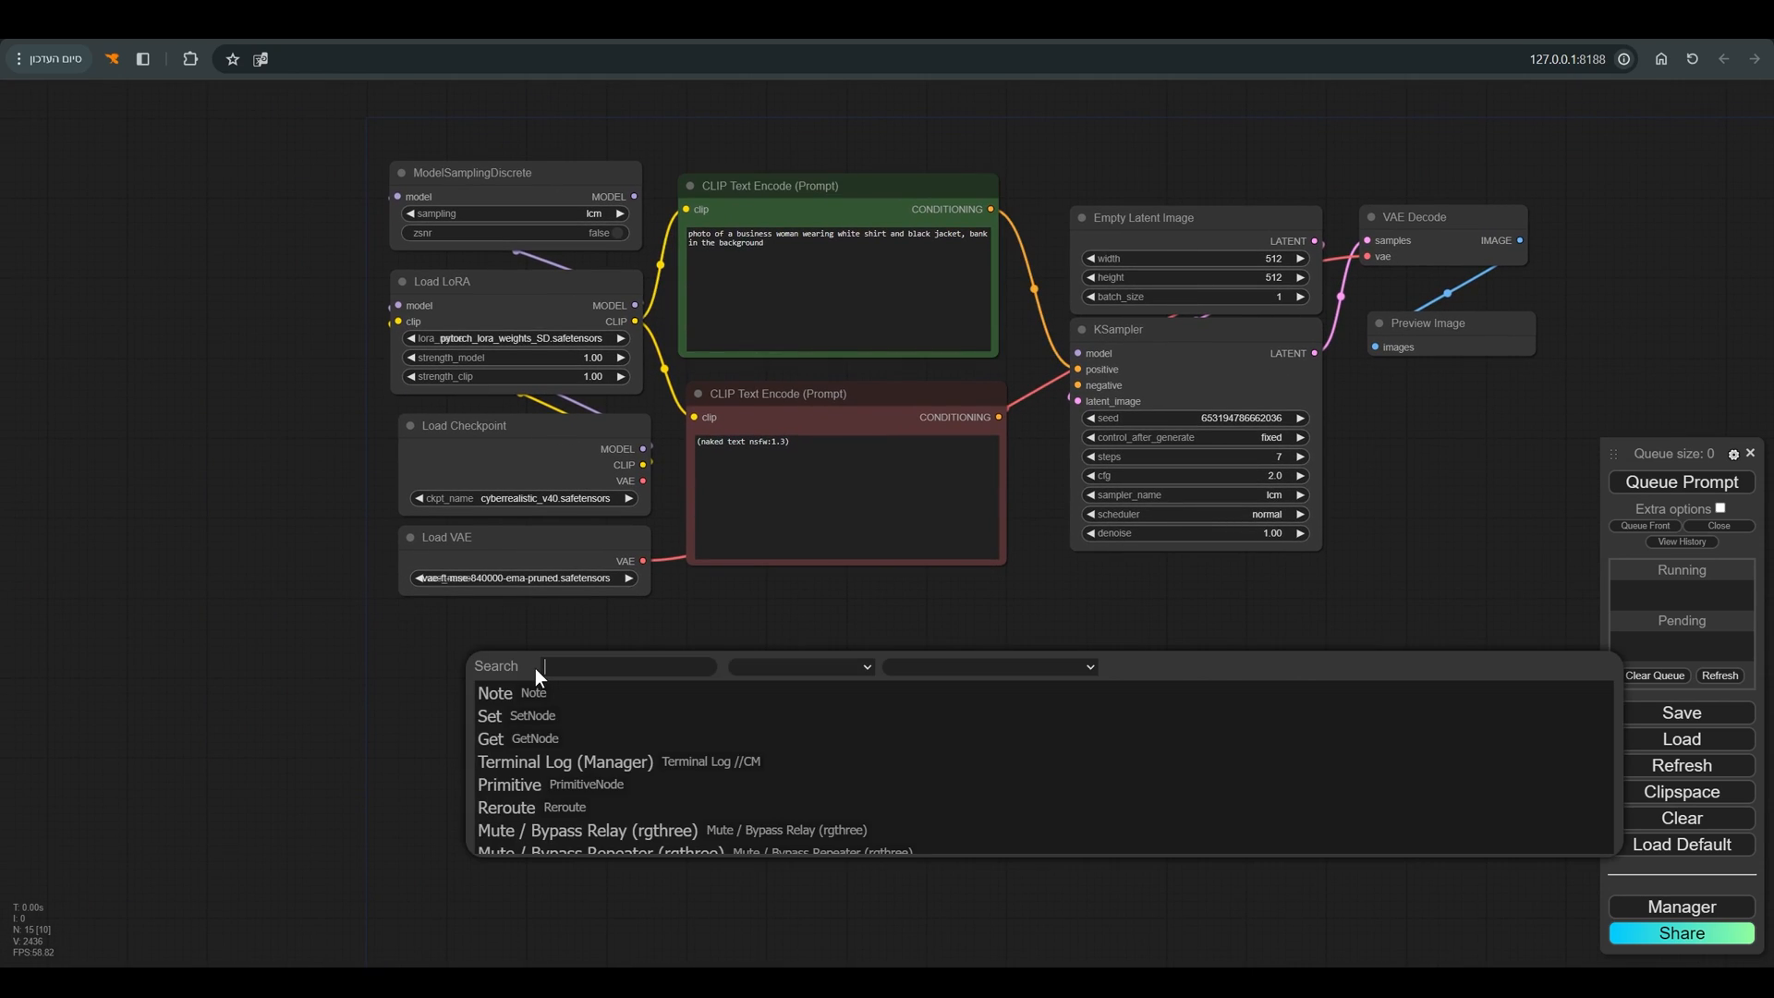
Add a Load Image node with the portrait and search for a Get Image Size node.
{"action": "type", "text": "load"}
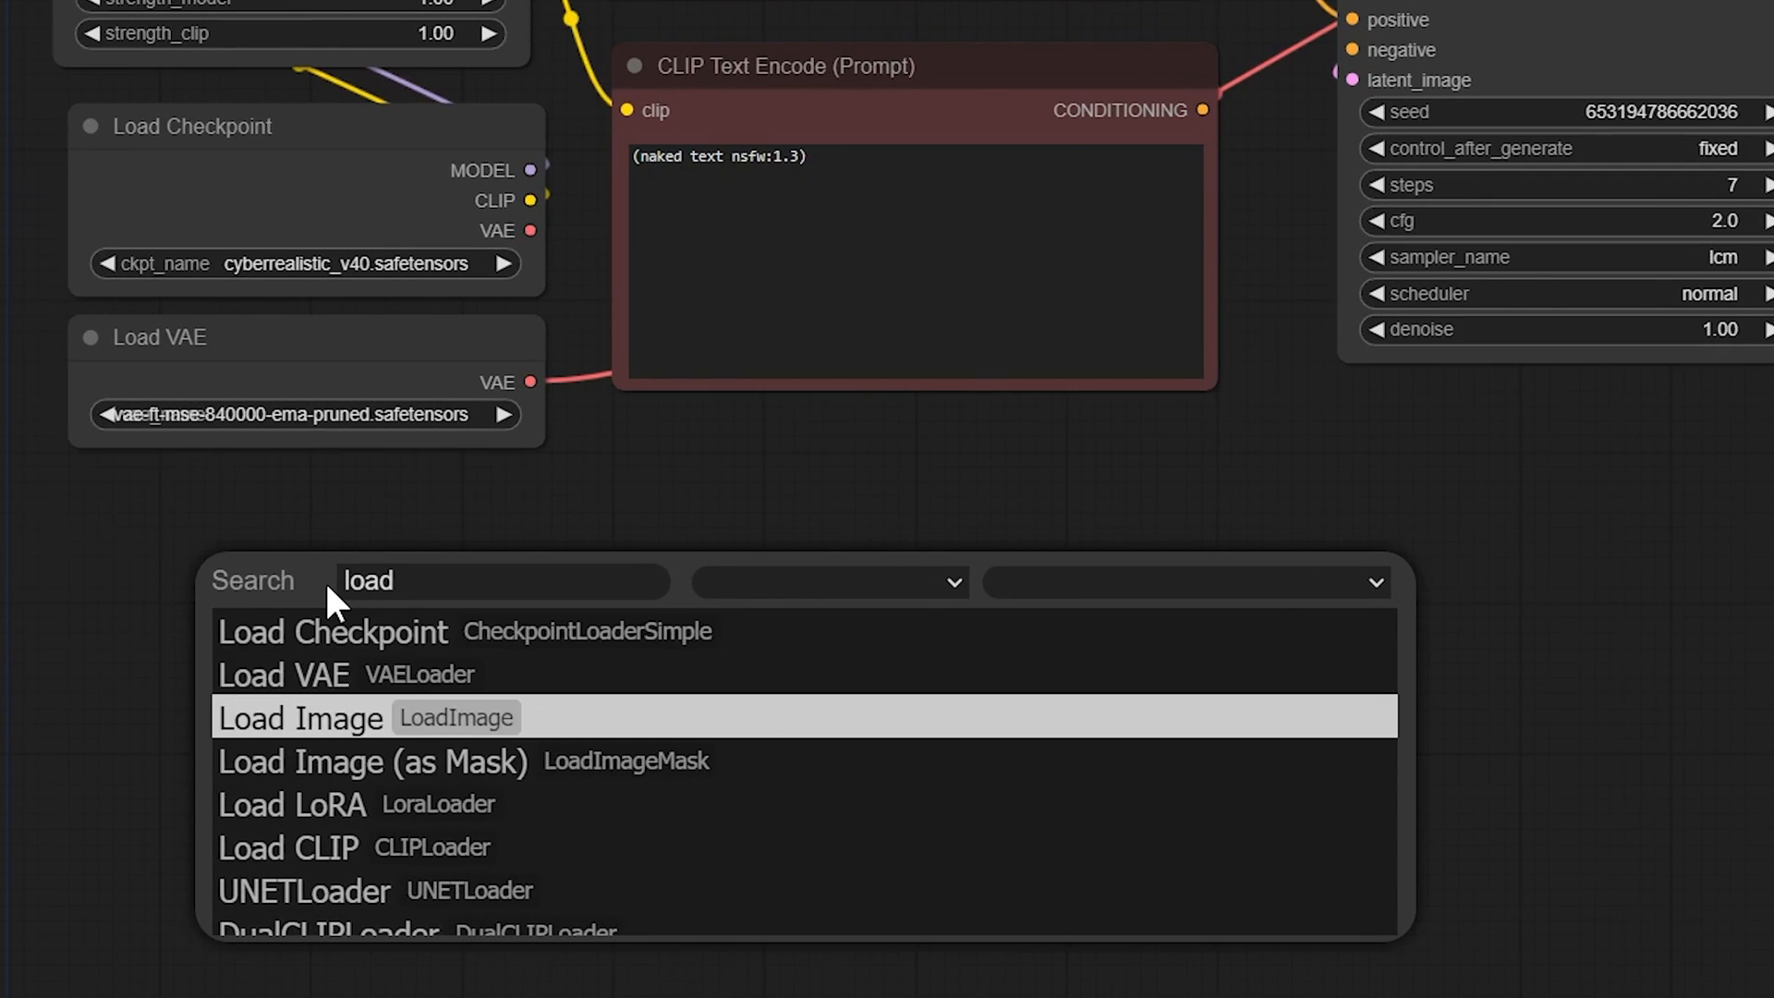
{"action": "left_click", "coordinate": [299, 717]}
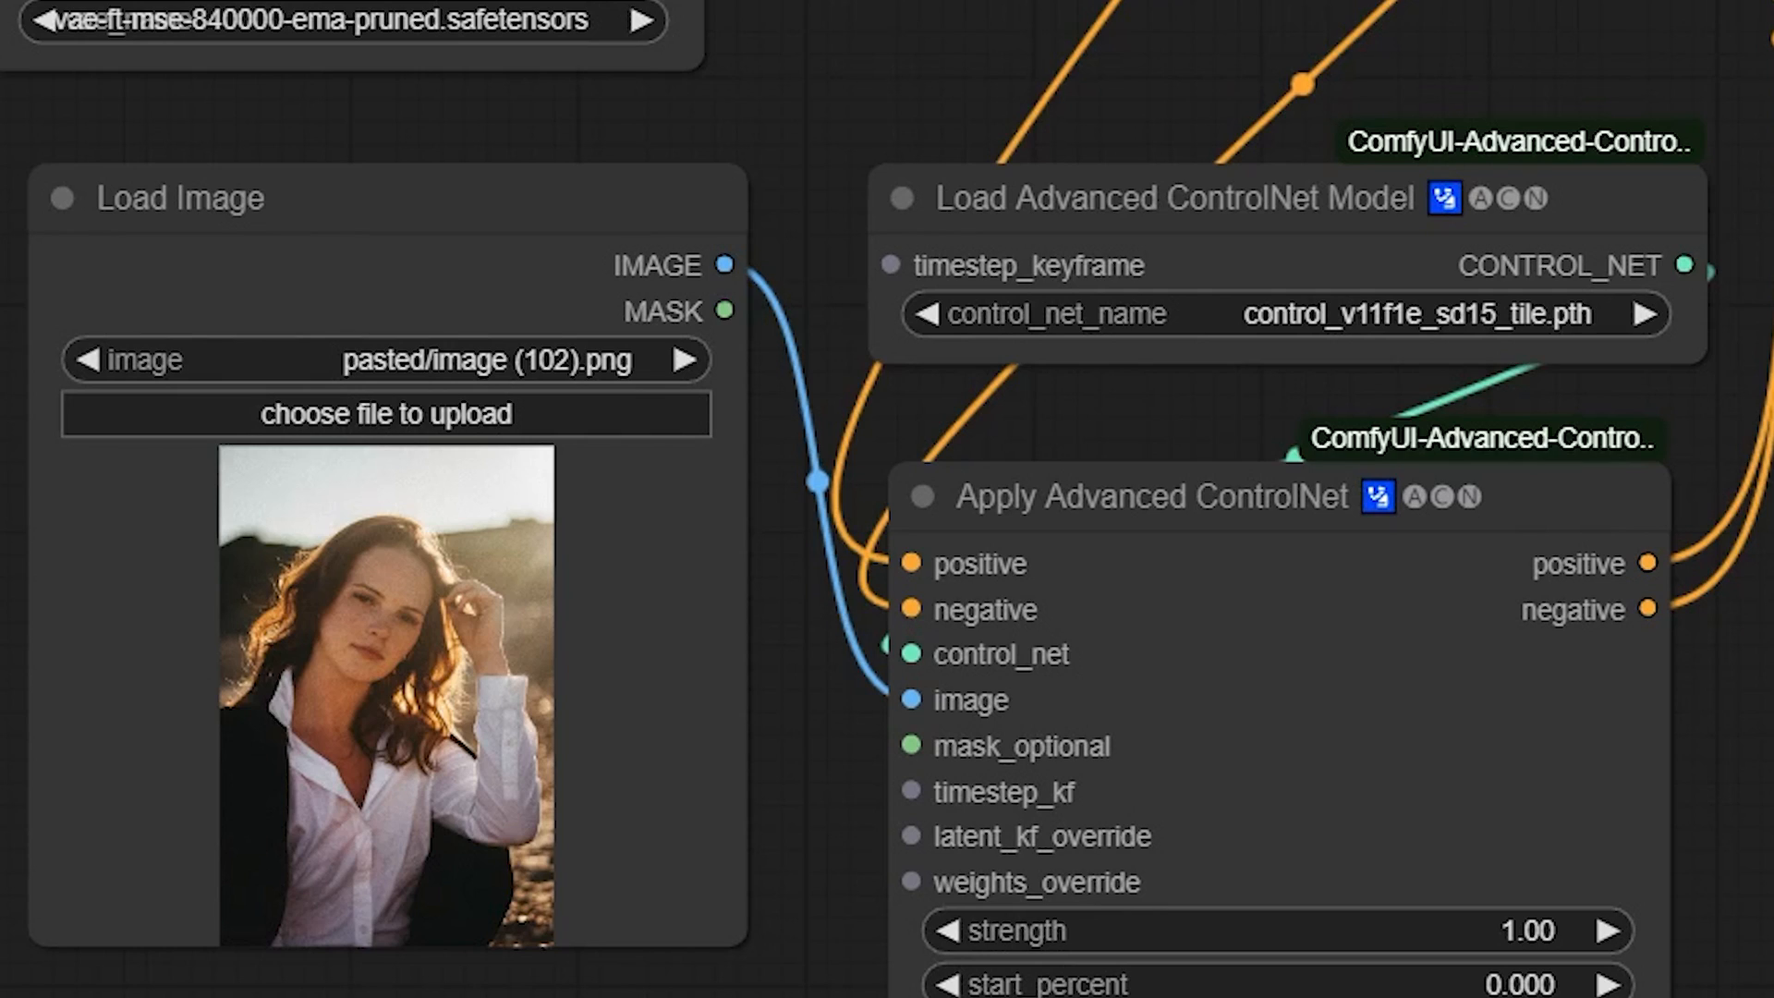
{"action": "scroll", "scroll_direction": "down", "scroll_amount": 3}
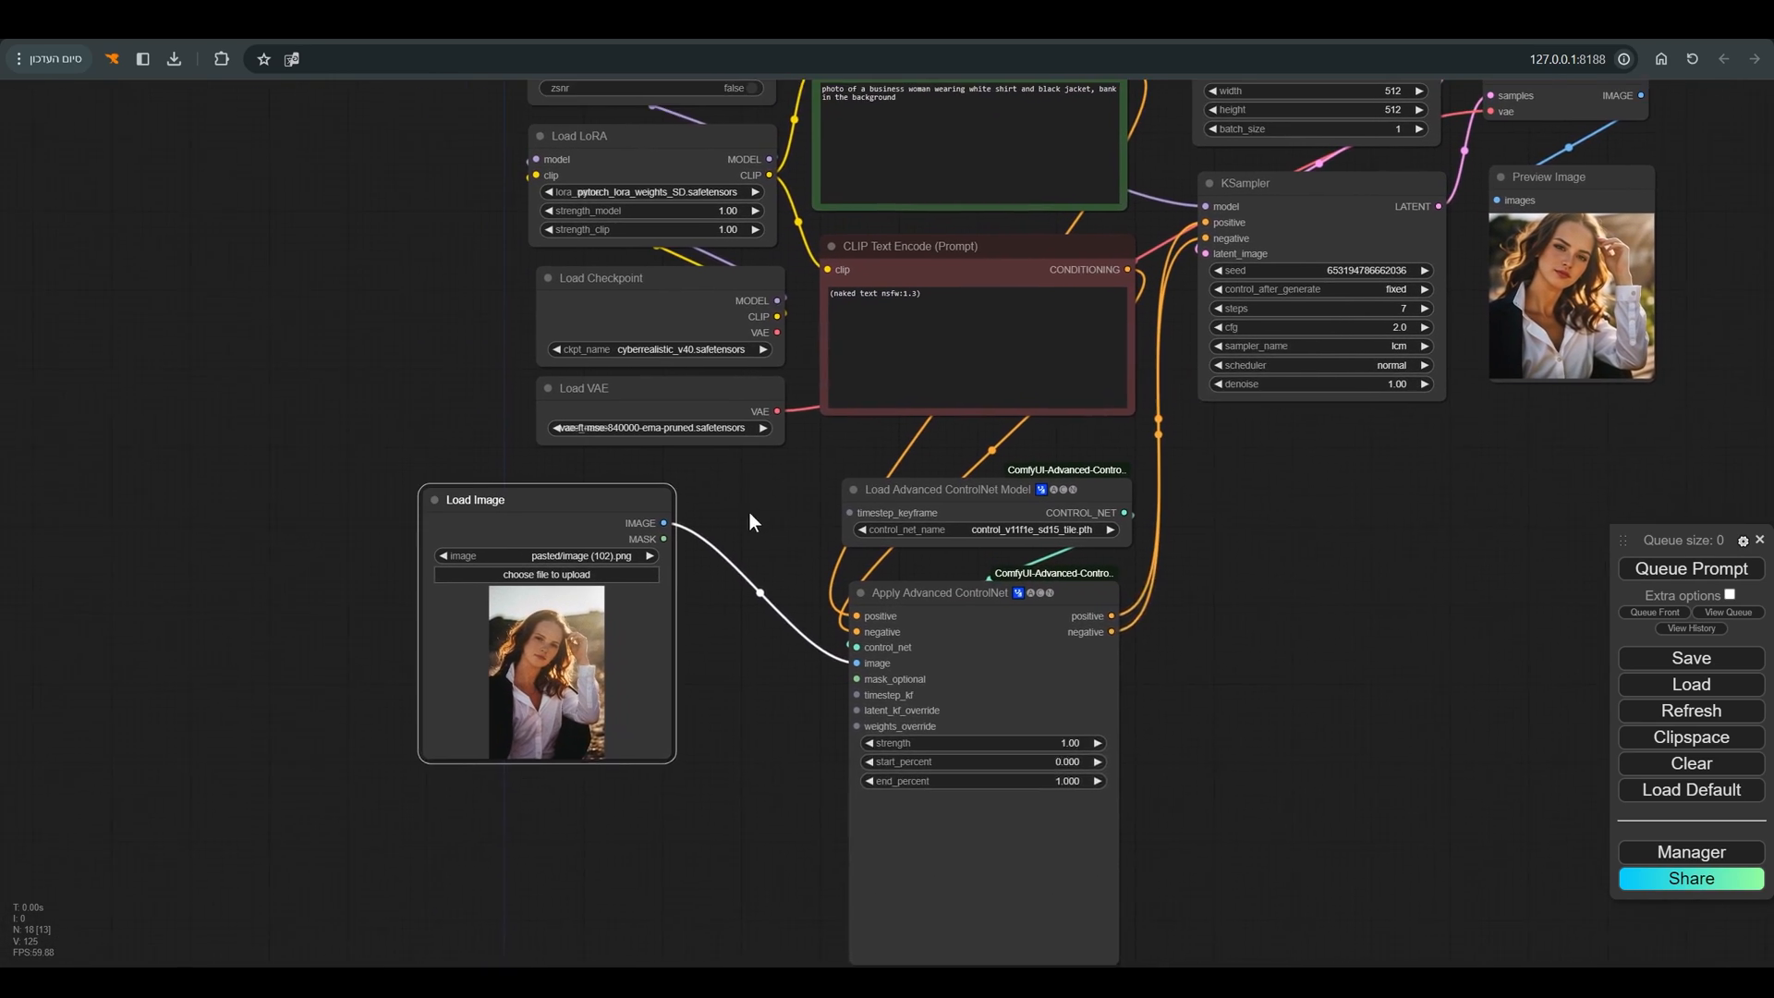
{"action": "type", "text": "get"}
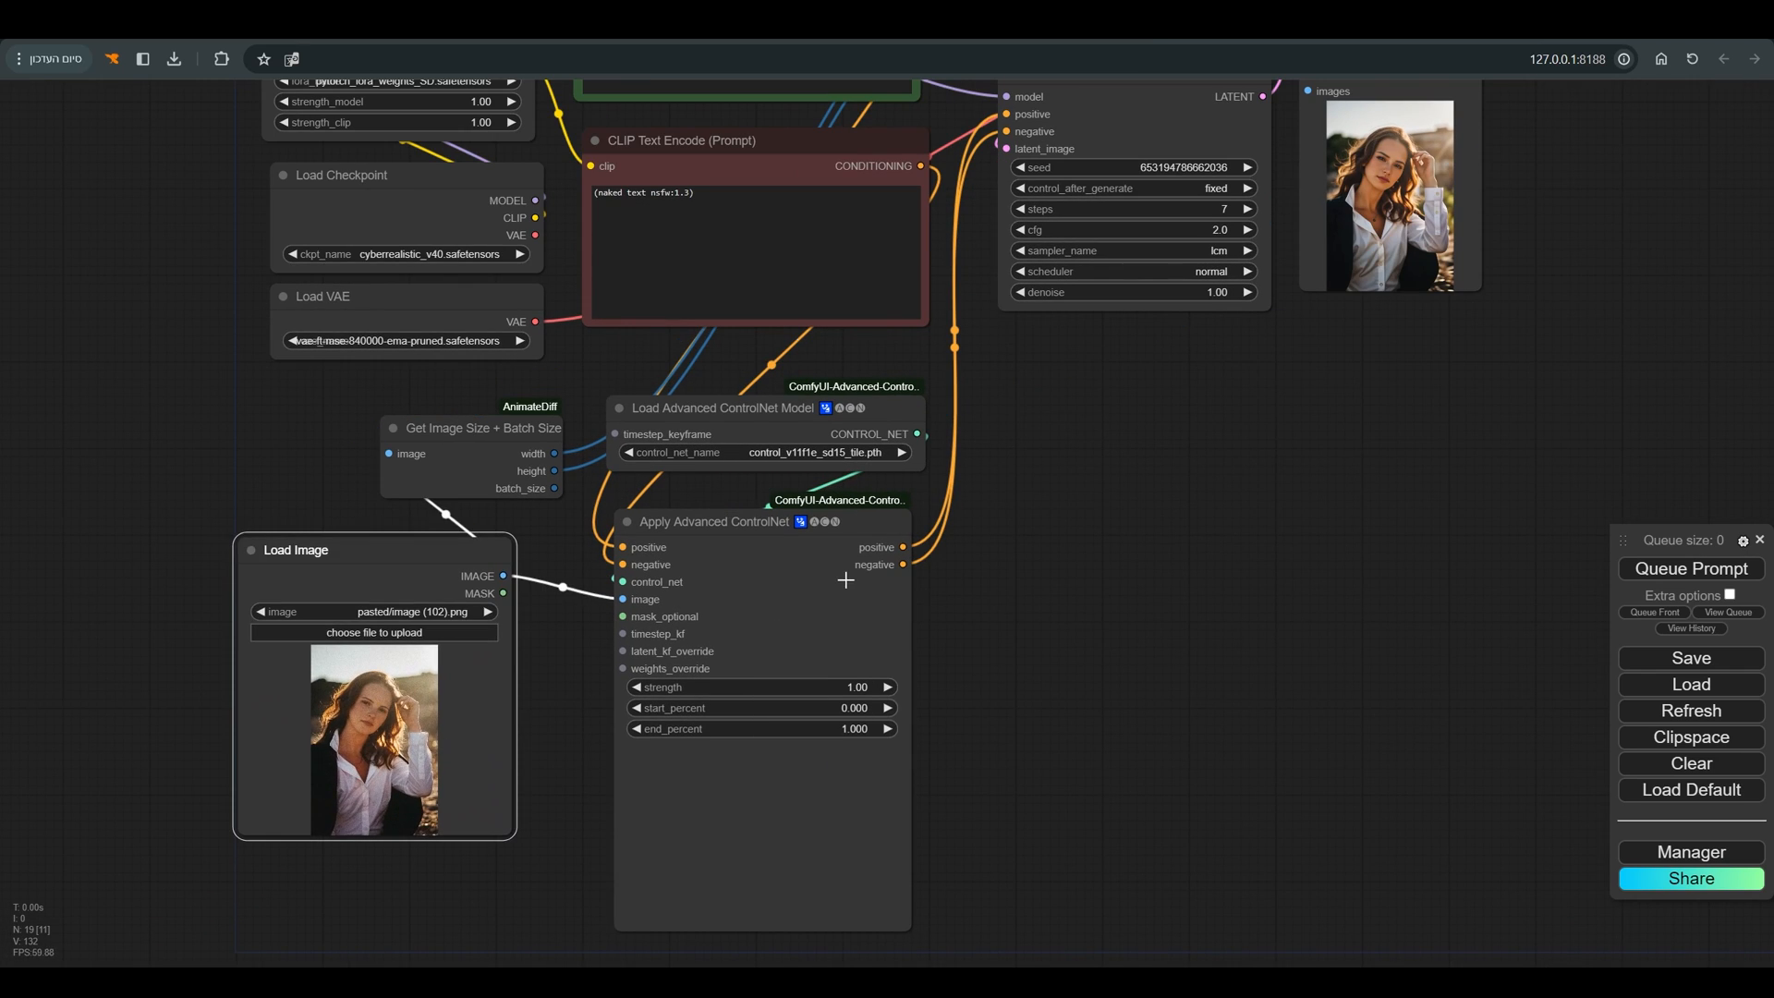
Wire the portrait's width and height into the latent so the result matches the source size.
{"action": "left_click", "coordinate": [1257, 443]}
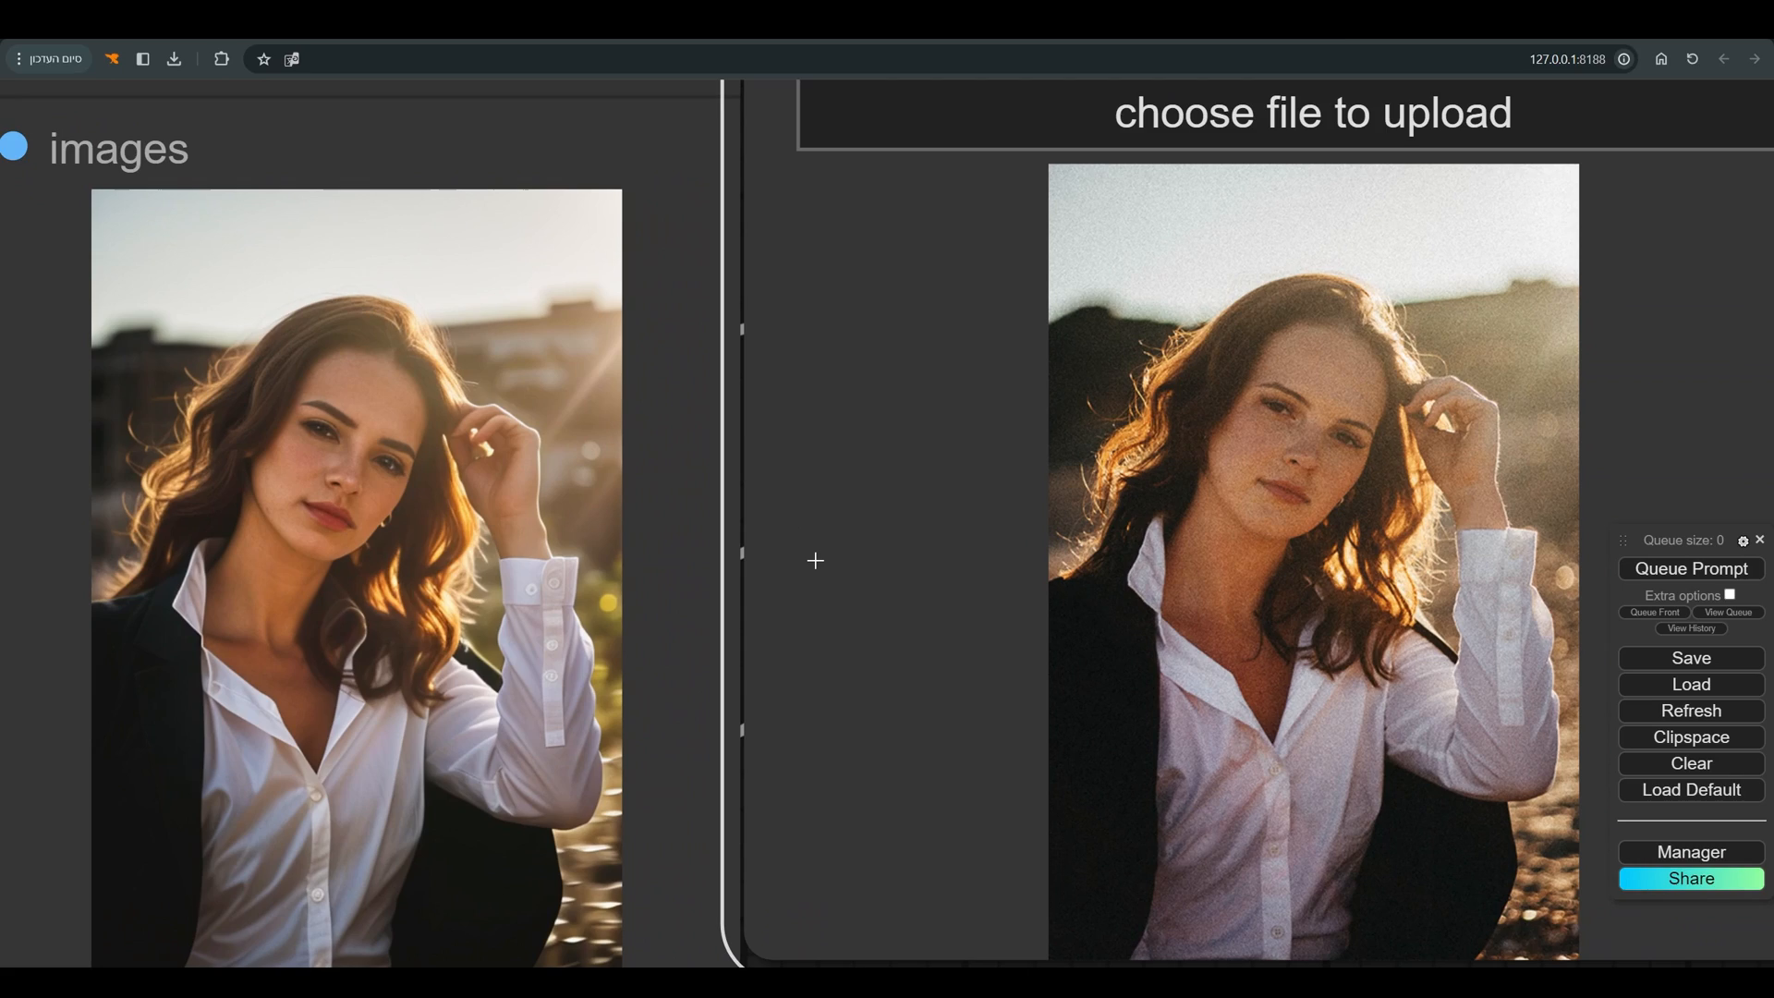
Add a Photoshop to ComfyUI node and a Preview Bridge (Image) node to the canvas.
{"action": "type", "text": "pht"}
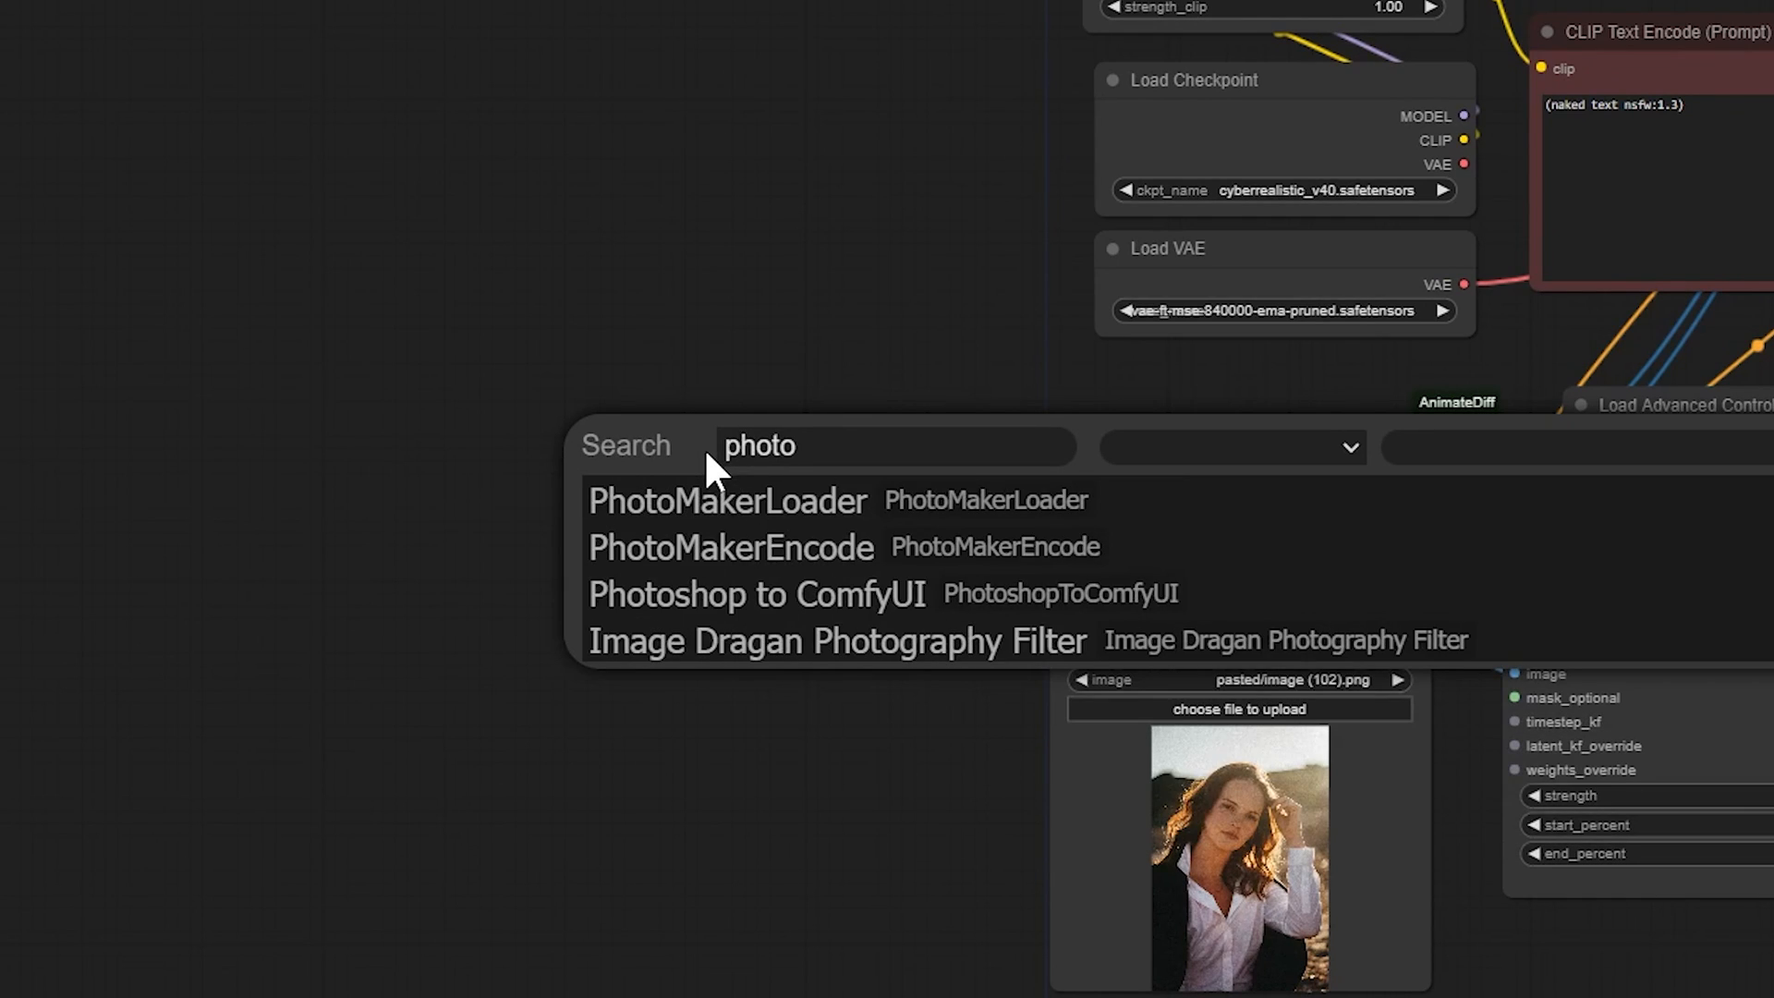
{"action": "left_click", "coordinate": [754, 593]}
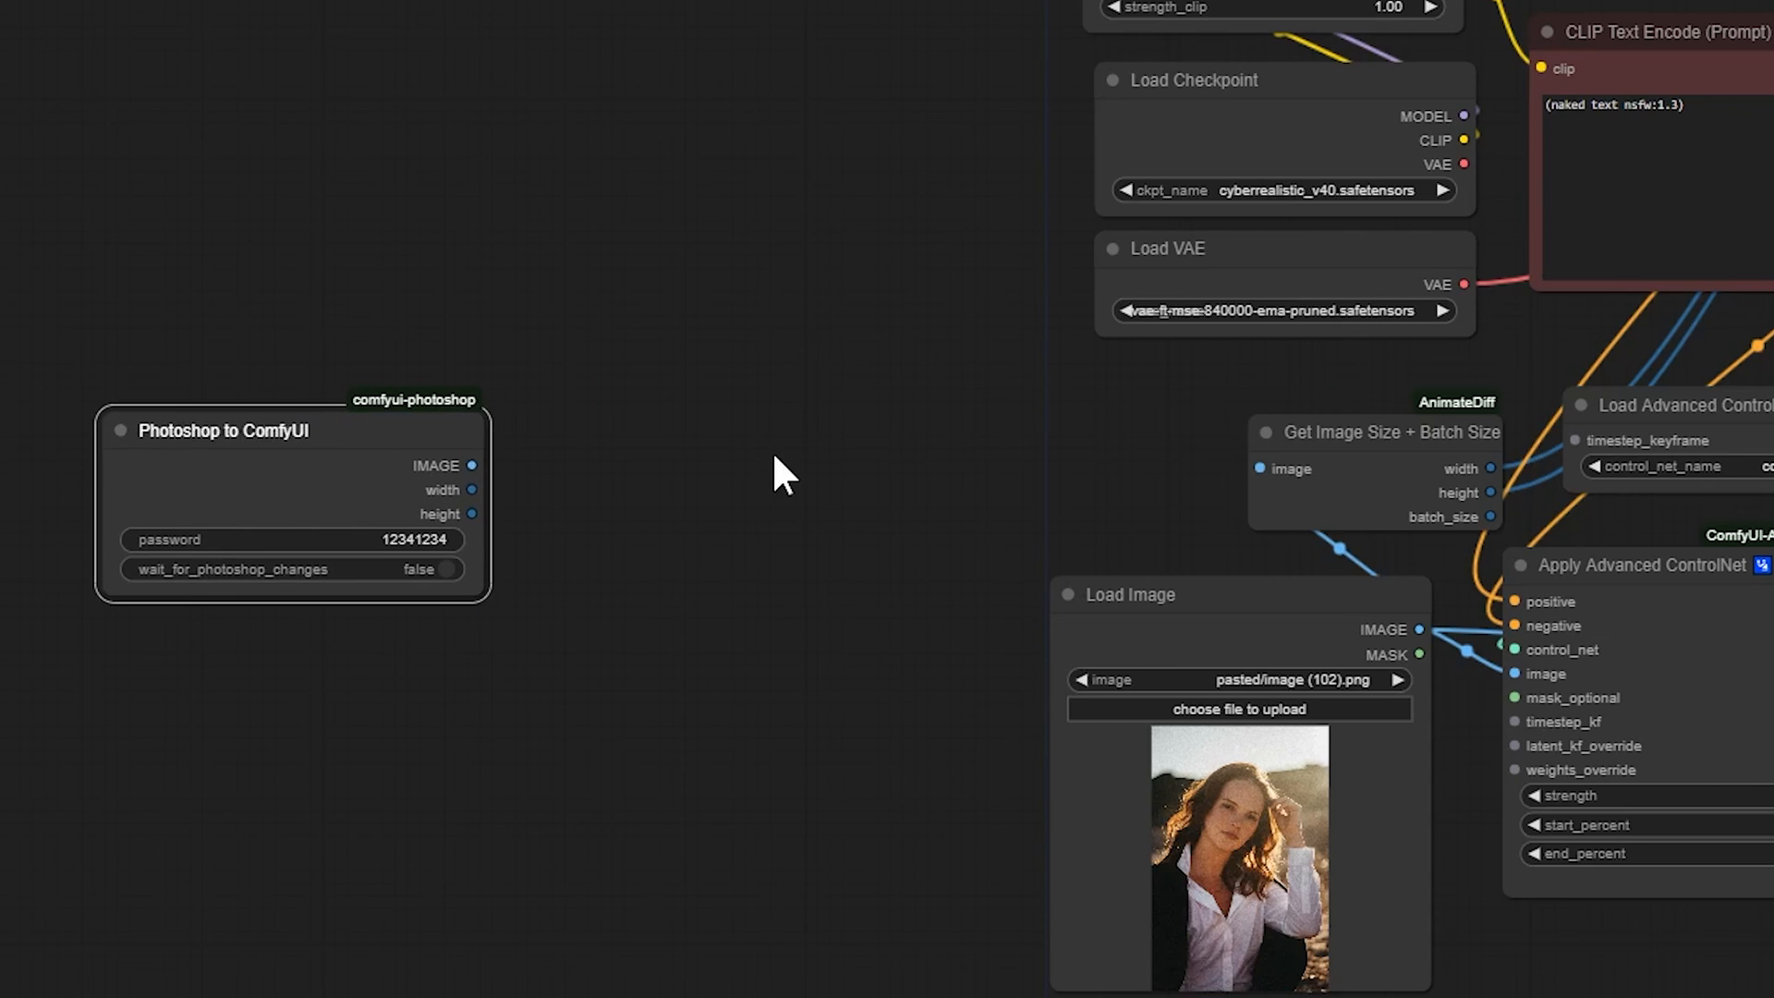
{"action": "type", "text": "br"}
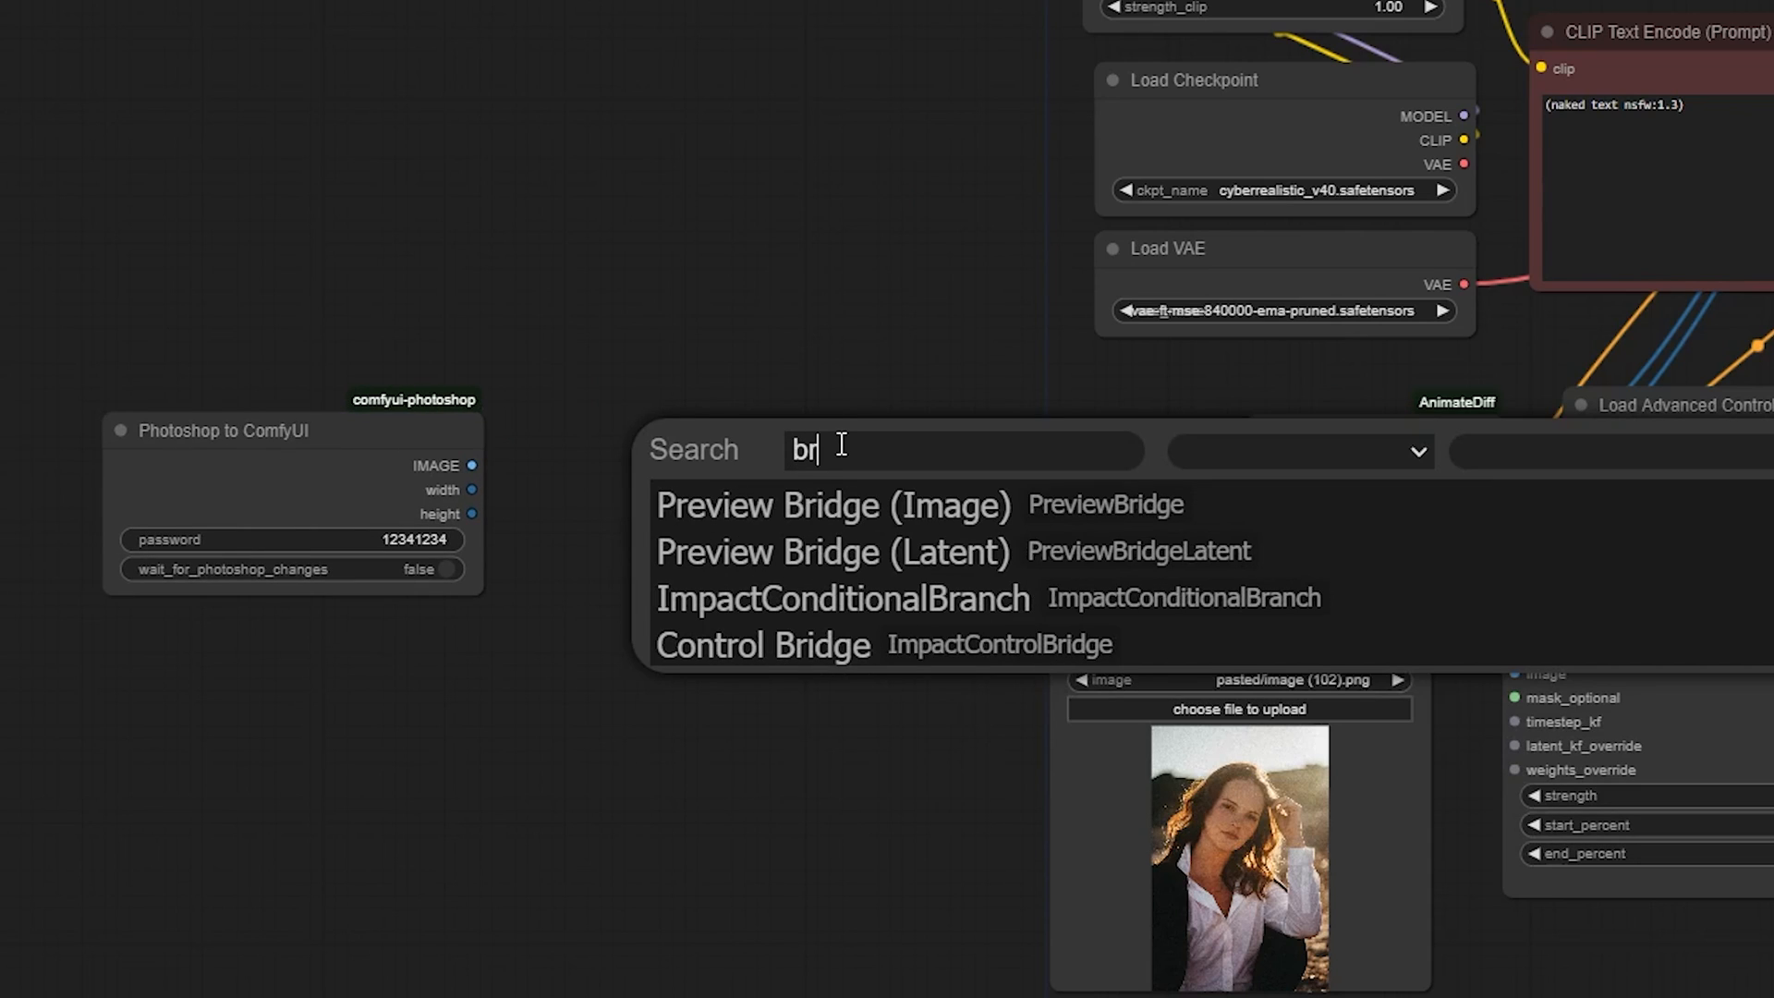
{"action": "mouse_move", "coordinate": [938, 554]}
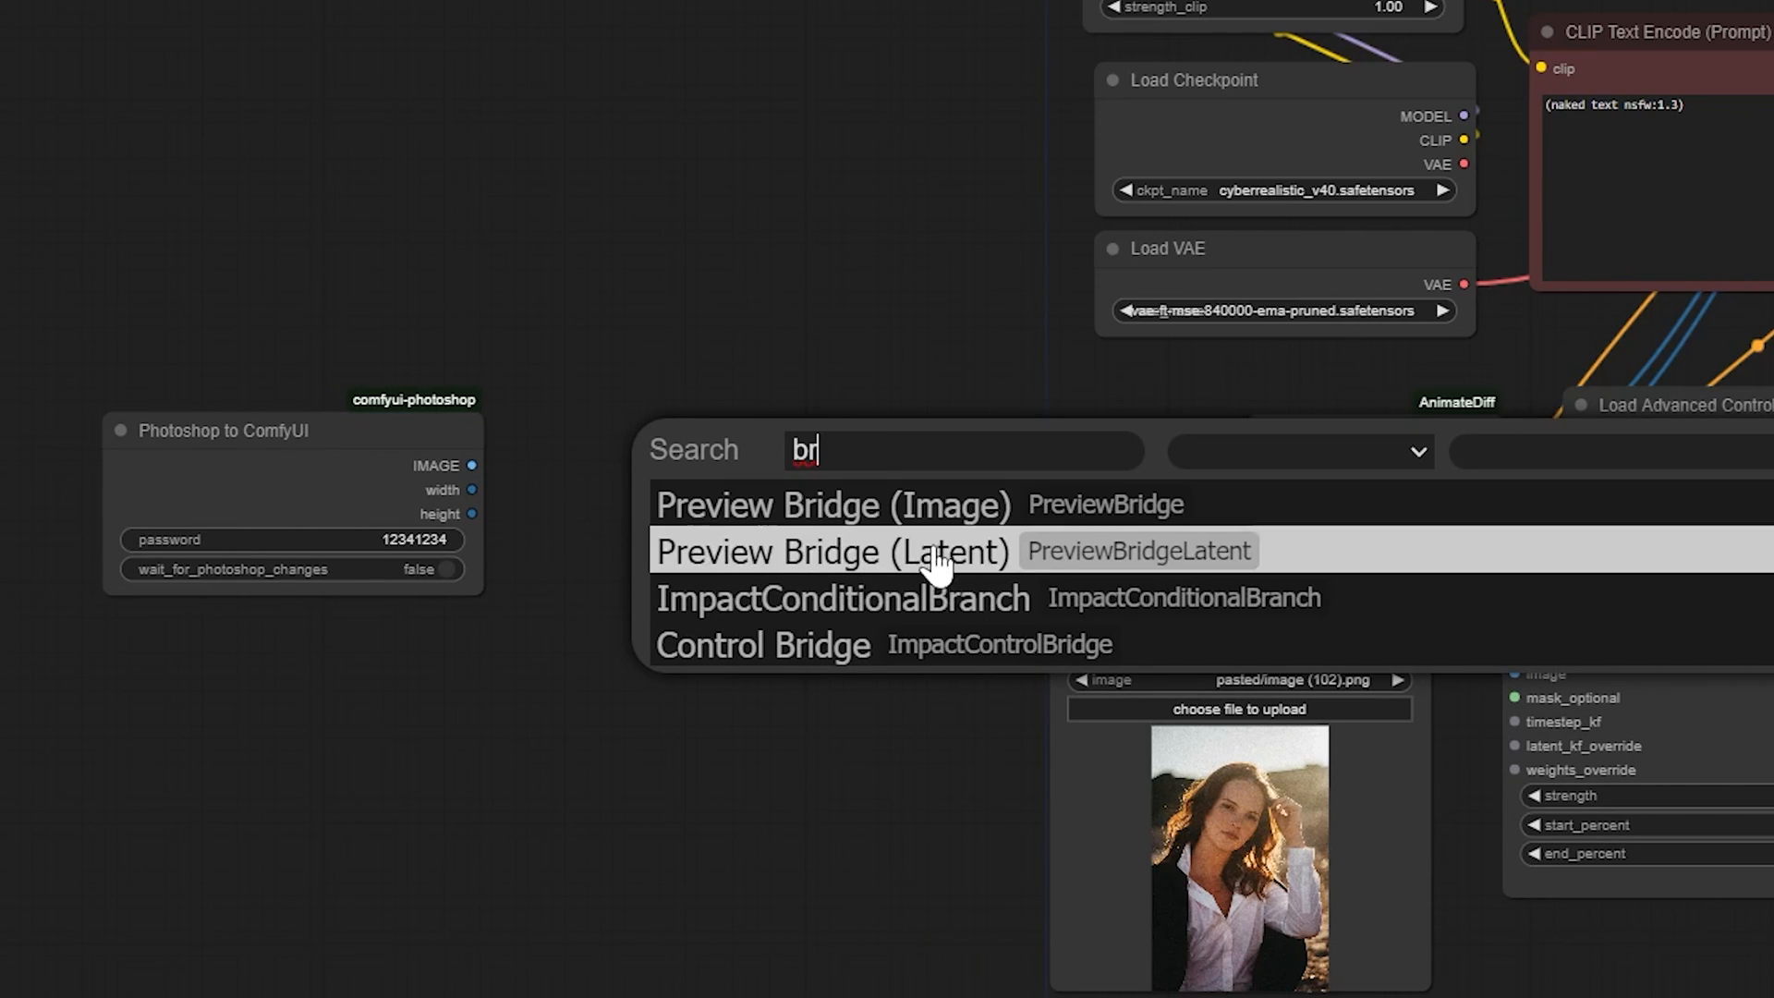
{"action": "left_click", "coordinate": [830, 504]}
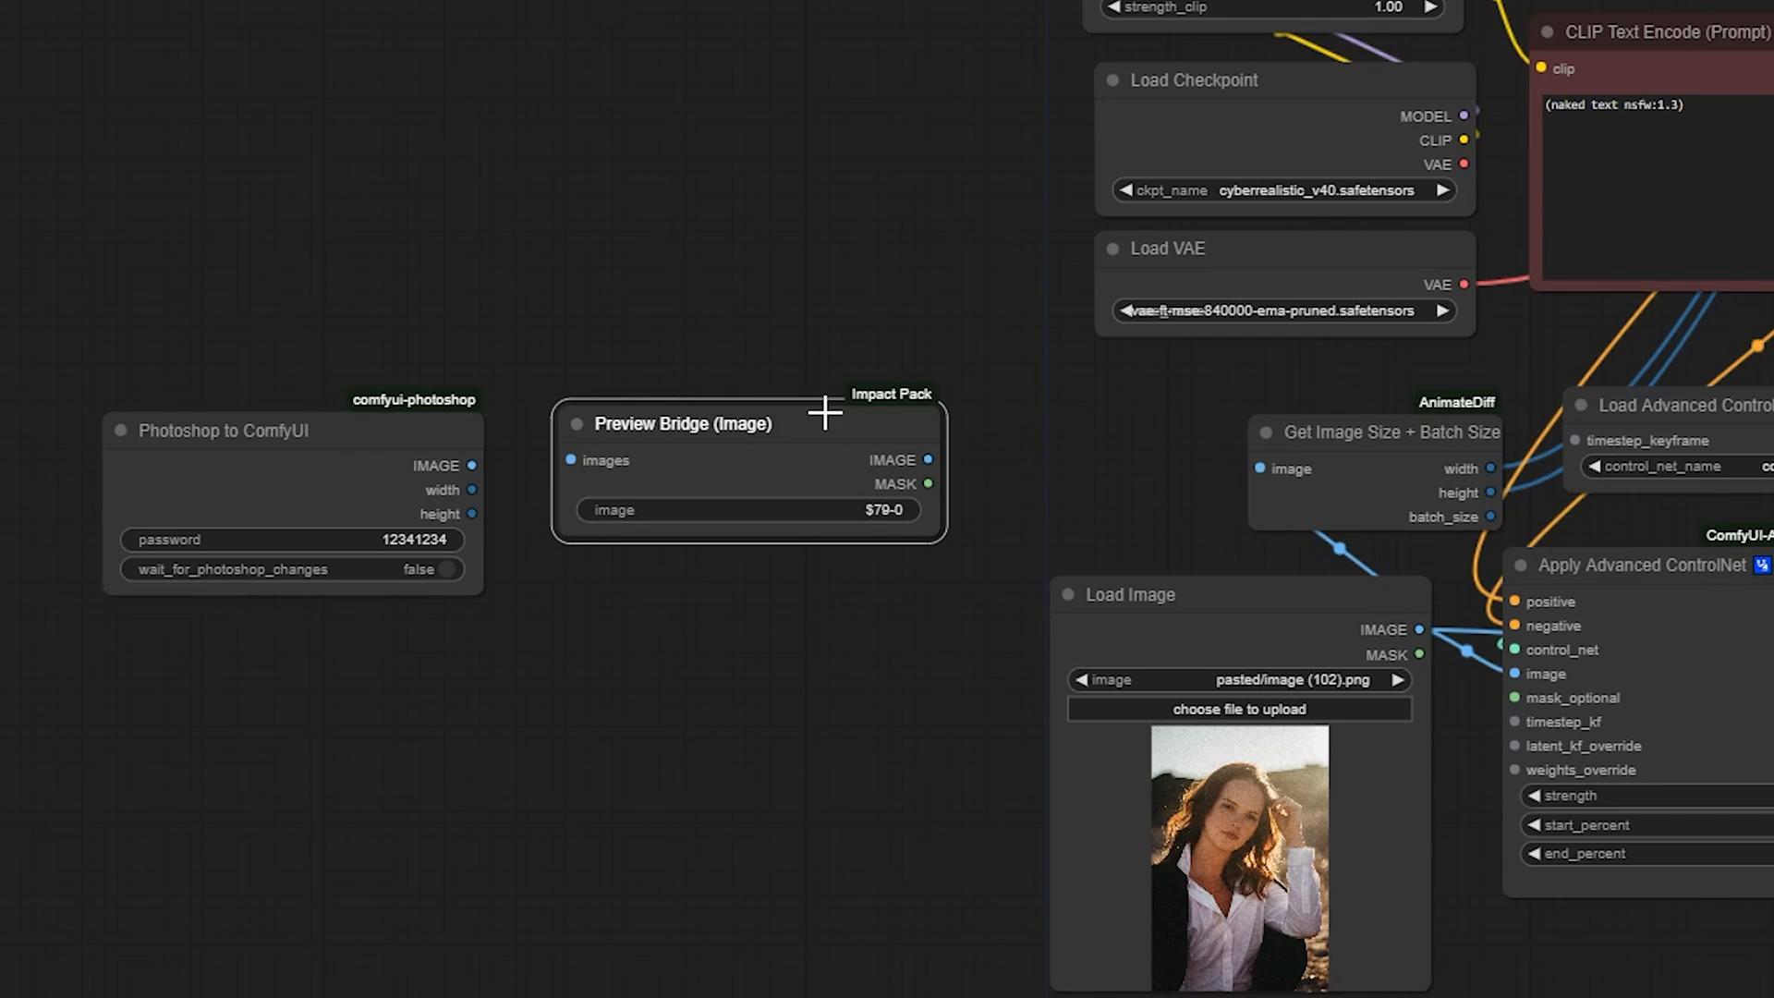
{"action": "mouse_move", "coordinate": [795, 440]}
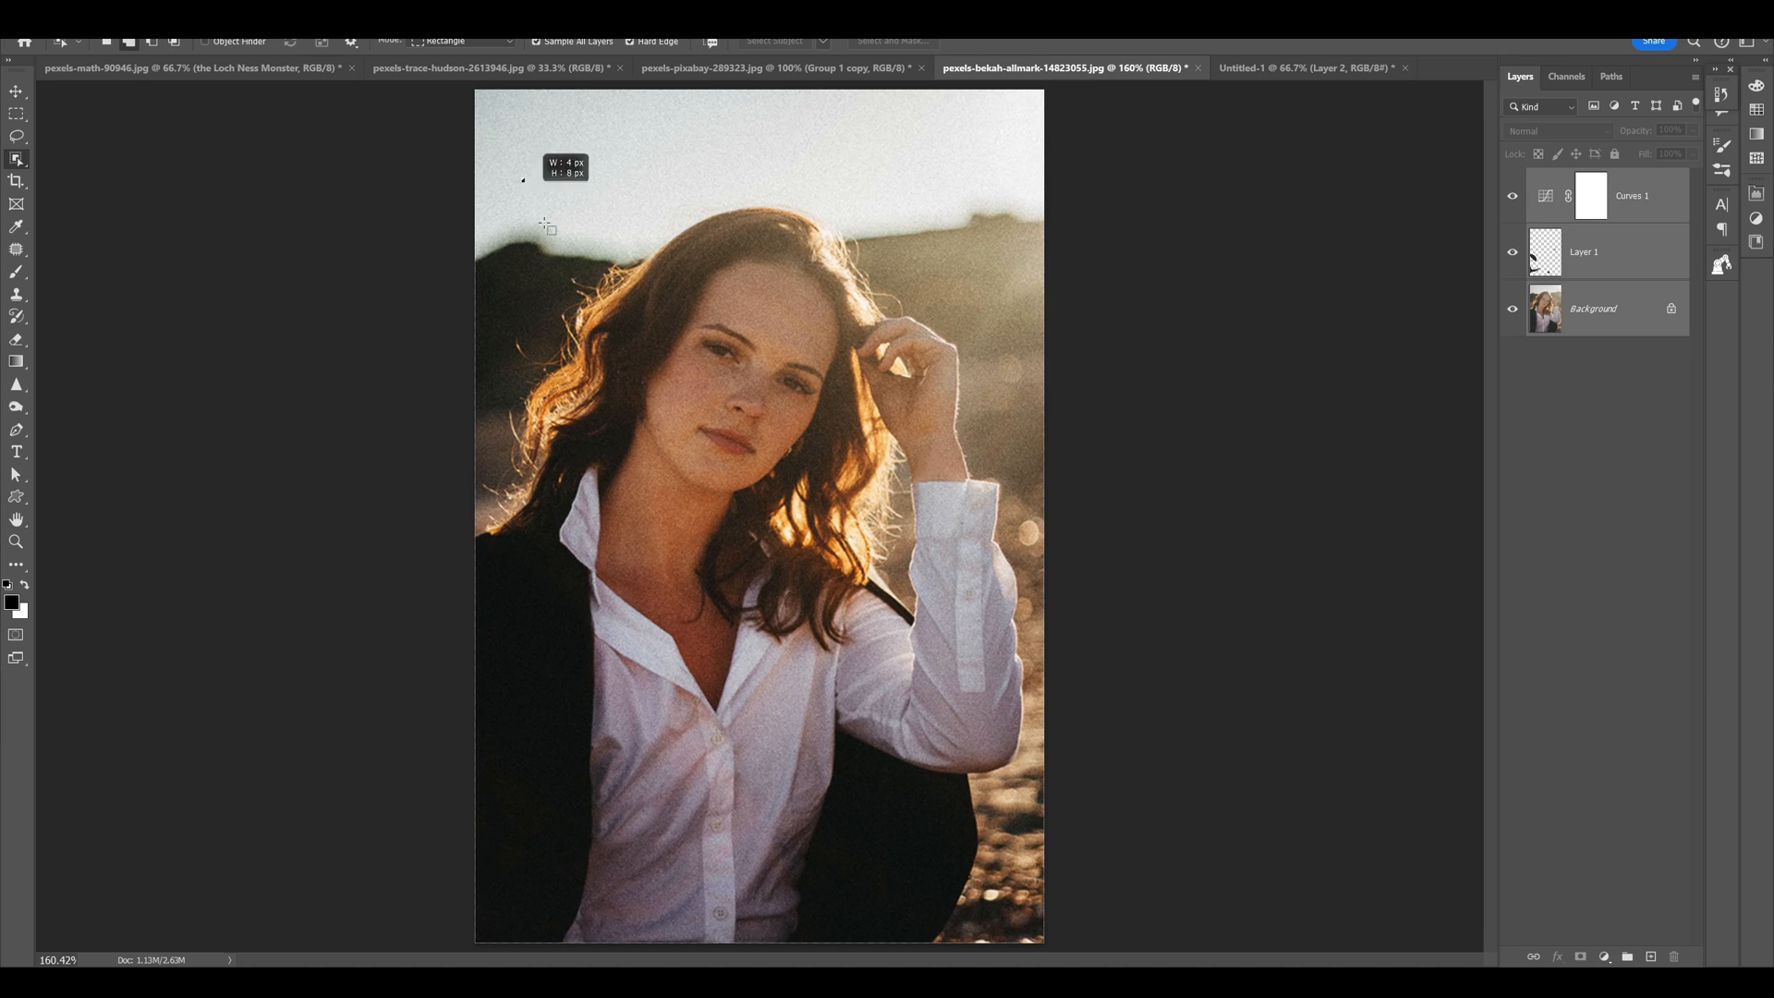
Marquee-select the woman from above her head down past her raised sleeve.
{"action": "left_click_drag", "start_coordinate": [523, 179], "coordinate": [983, 869]}
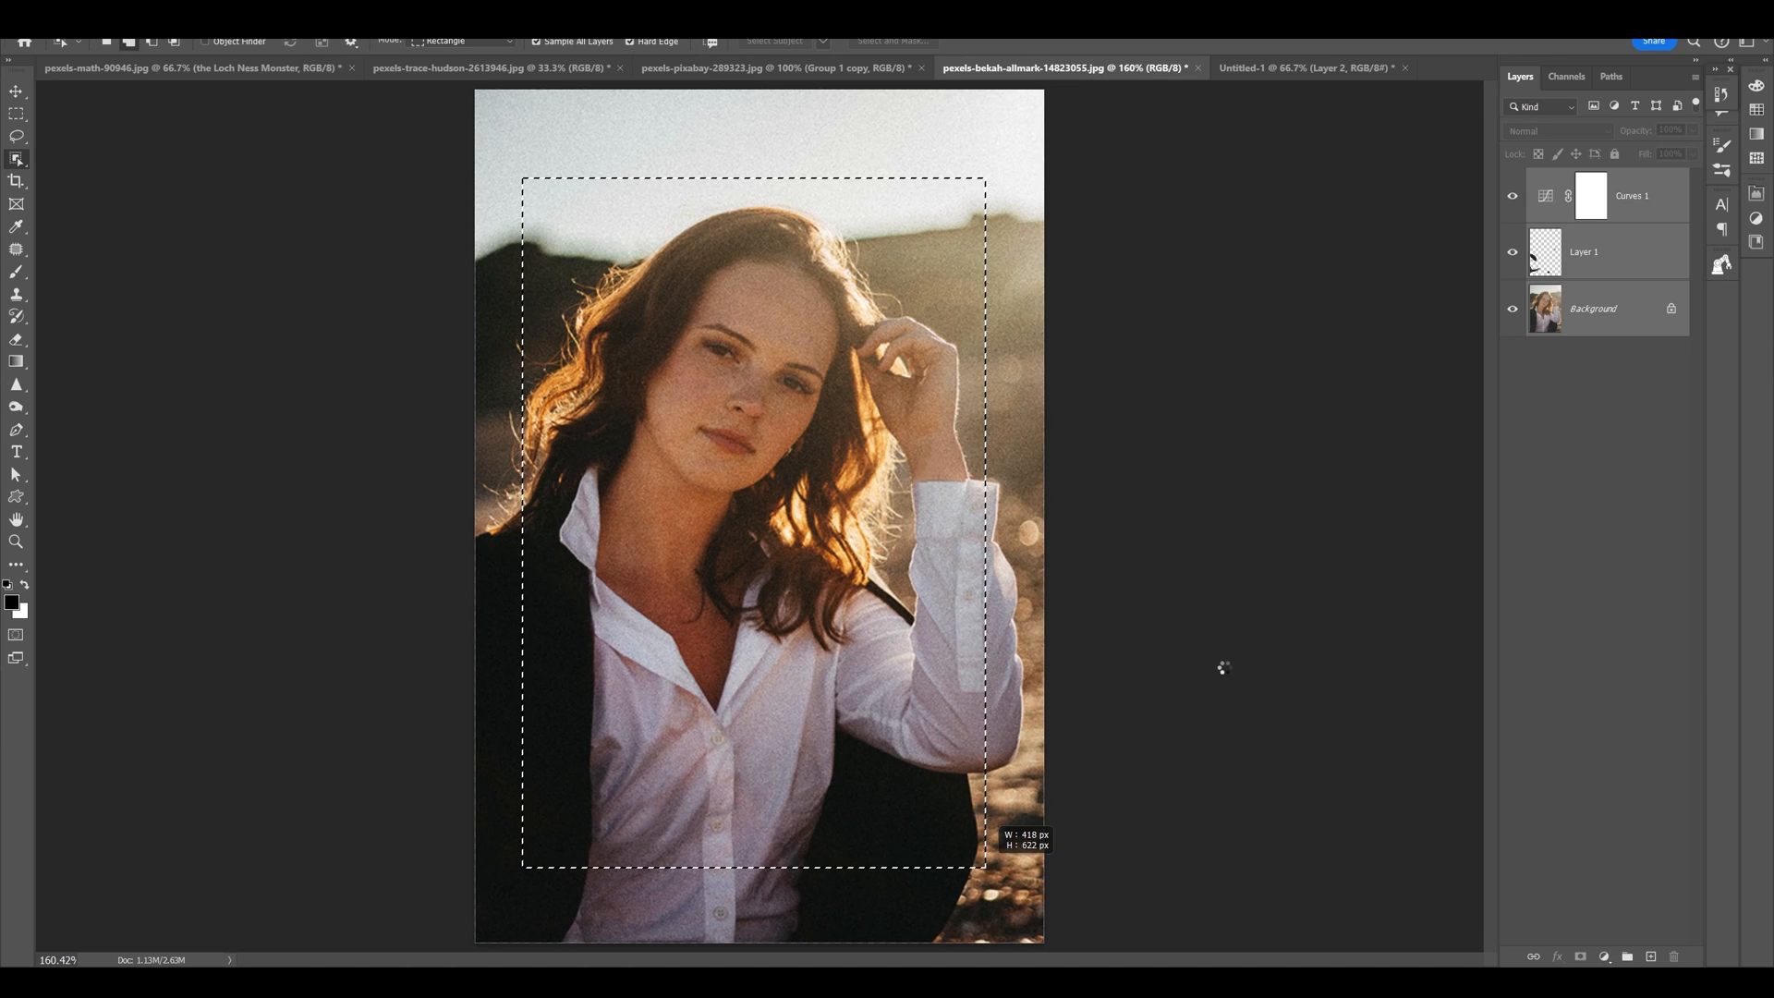
{"action": "left_click", "coordinate": [774, 41]}
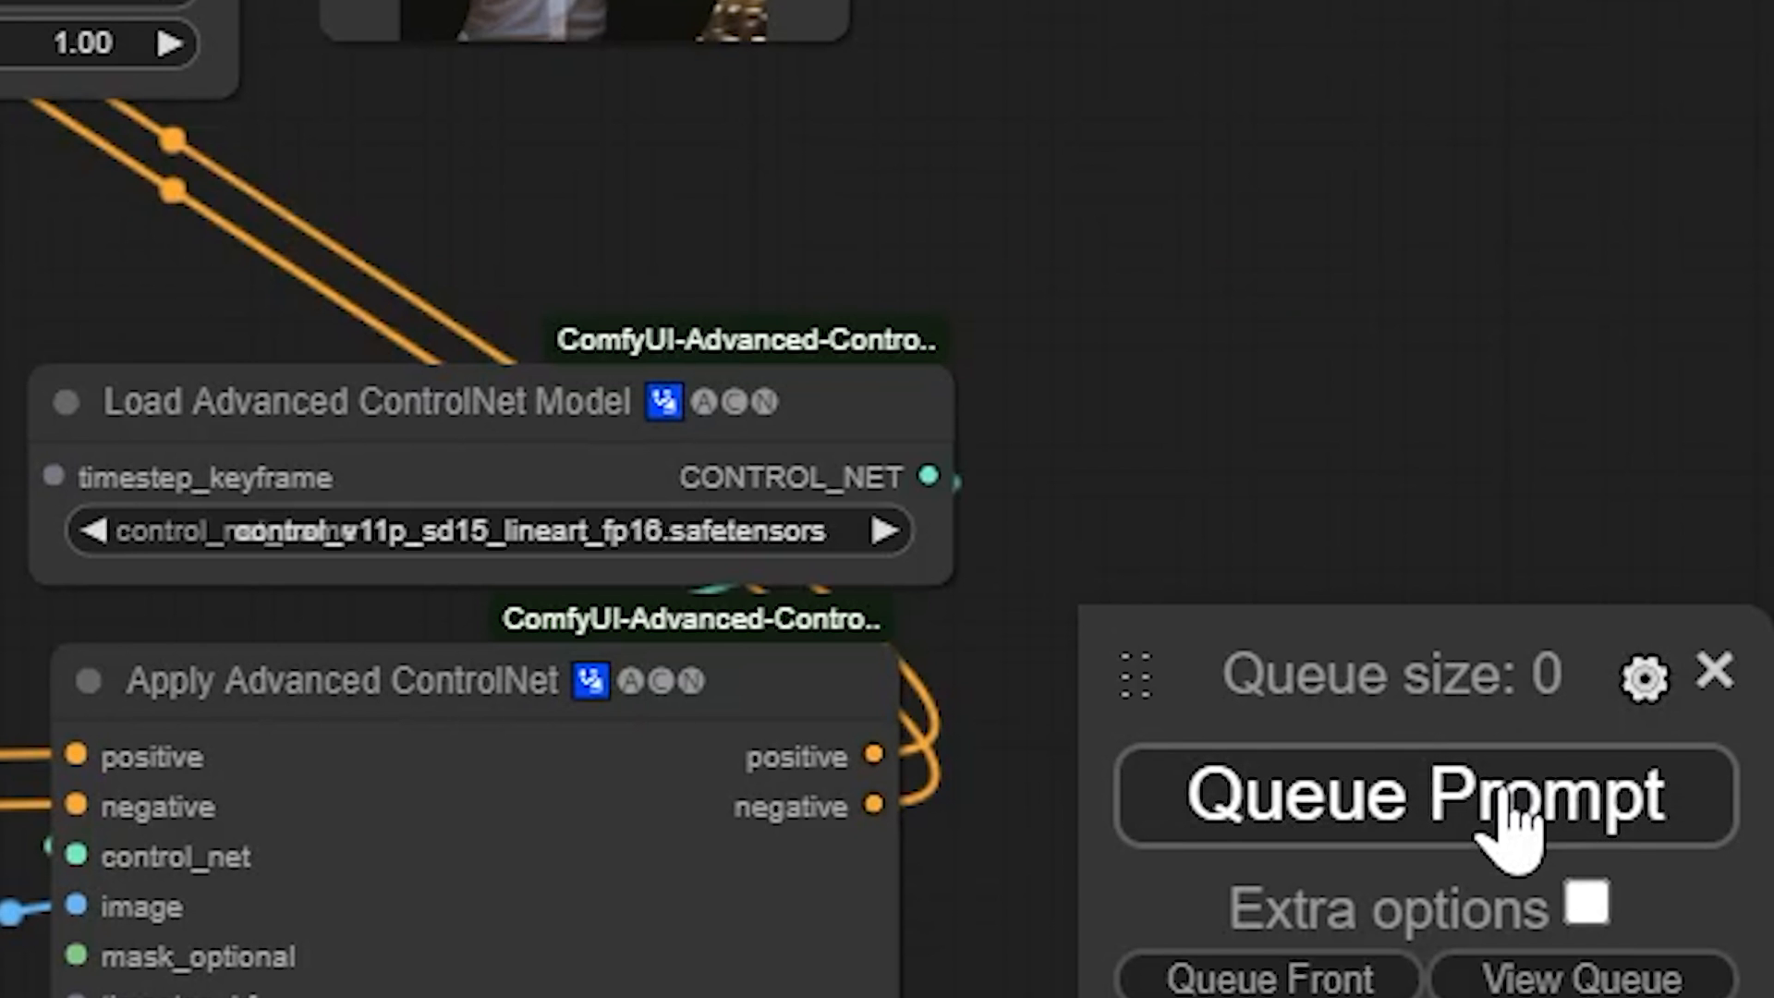
Convert the Photoshop image to a green-channel mask and wire it to ControlNet's mask_optional.
{"action": "left_click", "coordinate": [1425, 793]}
{"action": "type", "text": "convert"}
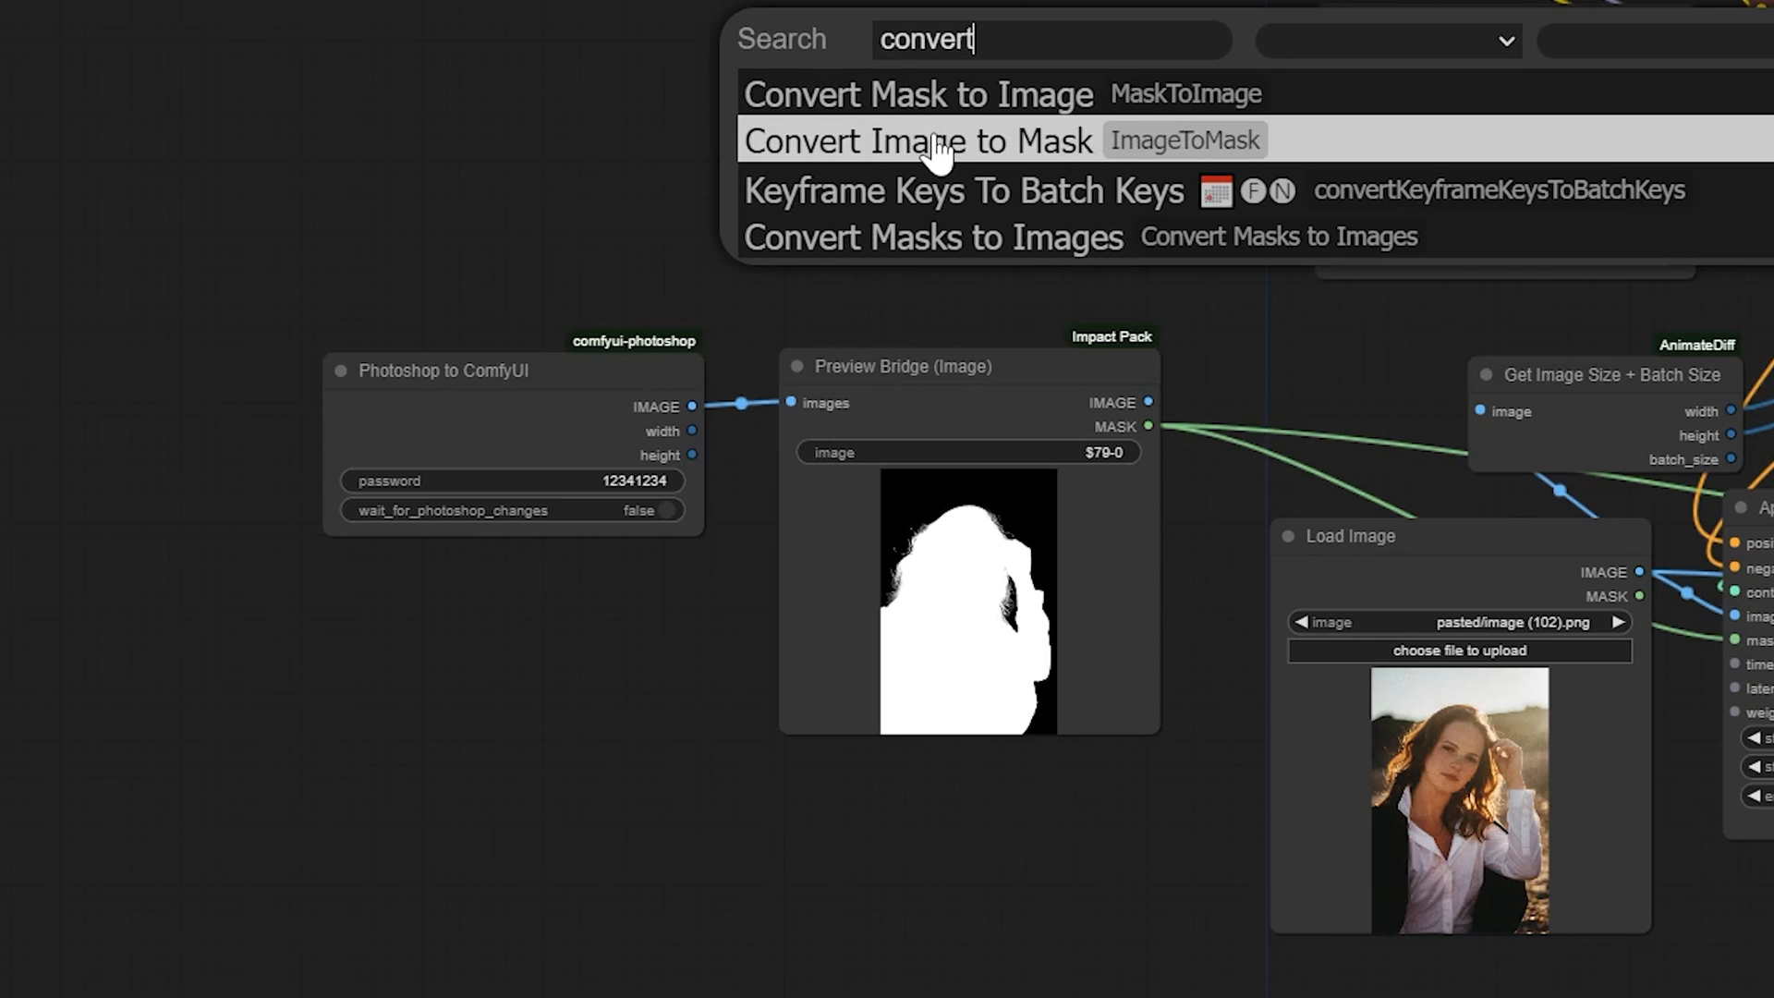
{"action": "left_click", "coordinate": [918, 140]}
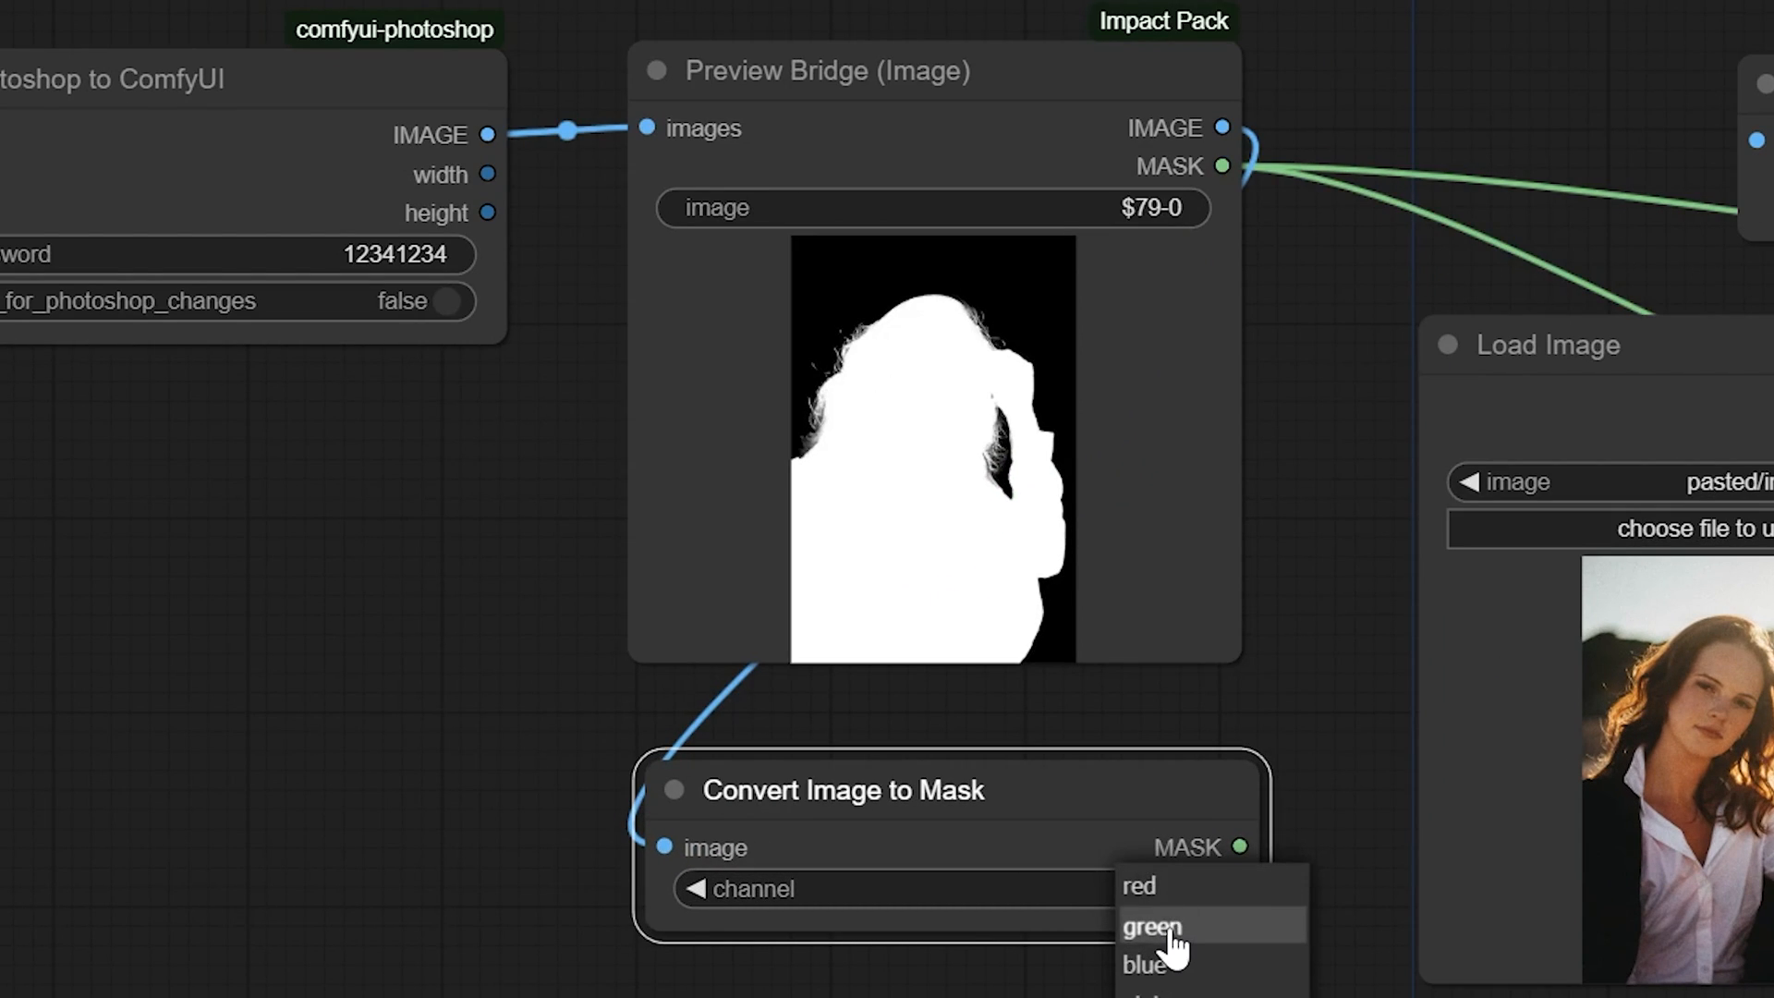
{"action": "left_click", "coordinate": [1150, 926]}
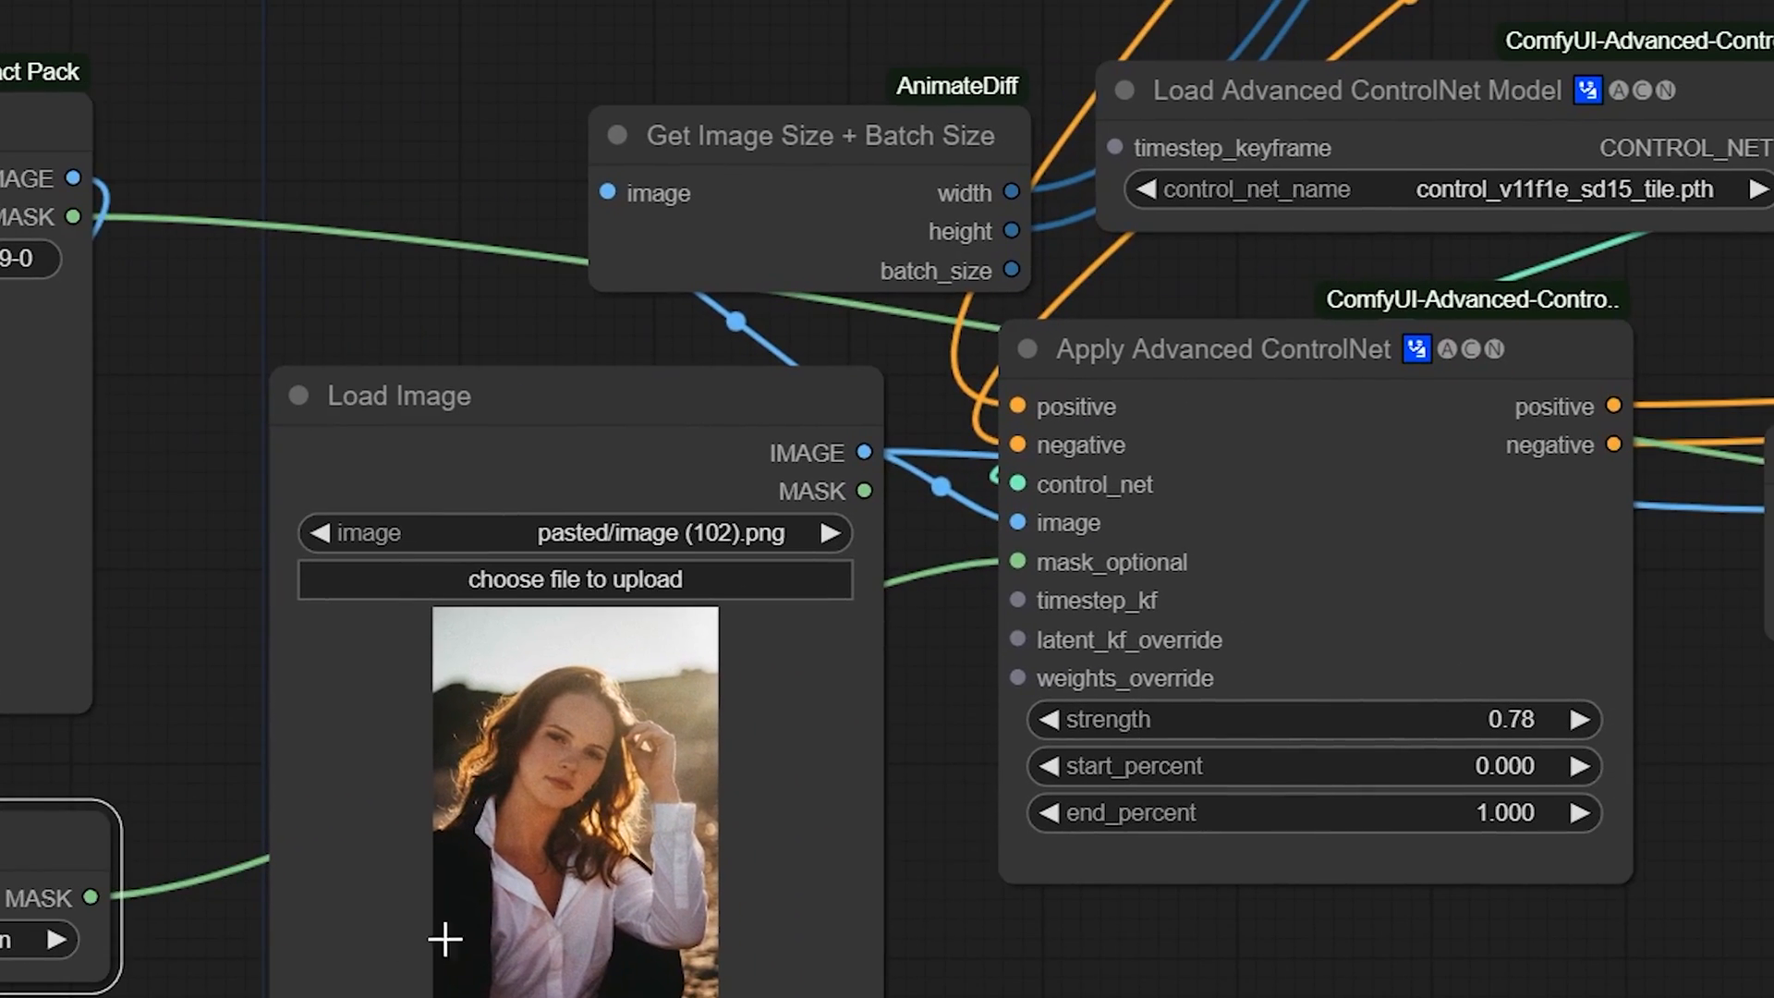
{"action": "left_click_drag", "start_coordinate": [92, 898], "coordinate": [1016, 562]}
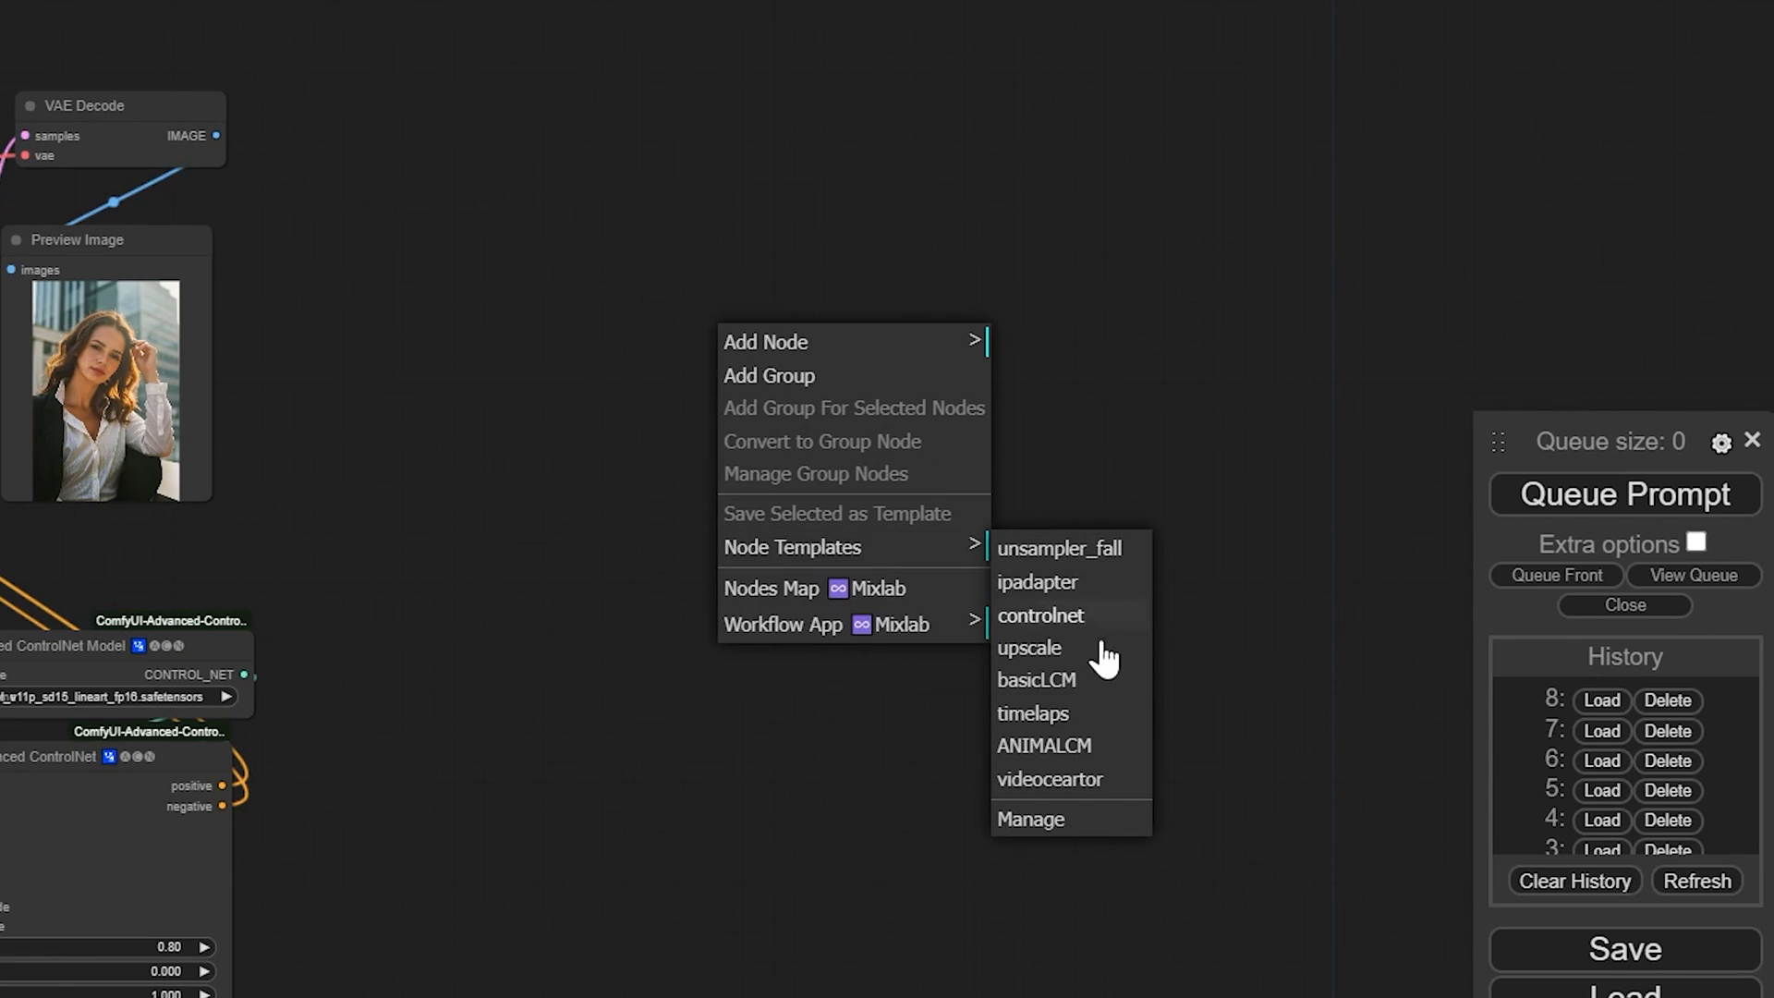
{"action": "mouse_move", "coordinate": [1081, 580]}
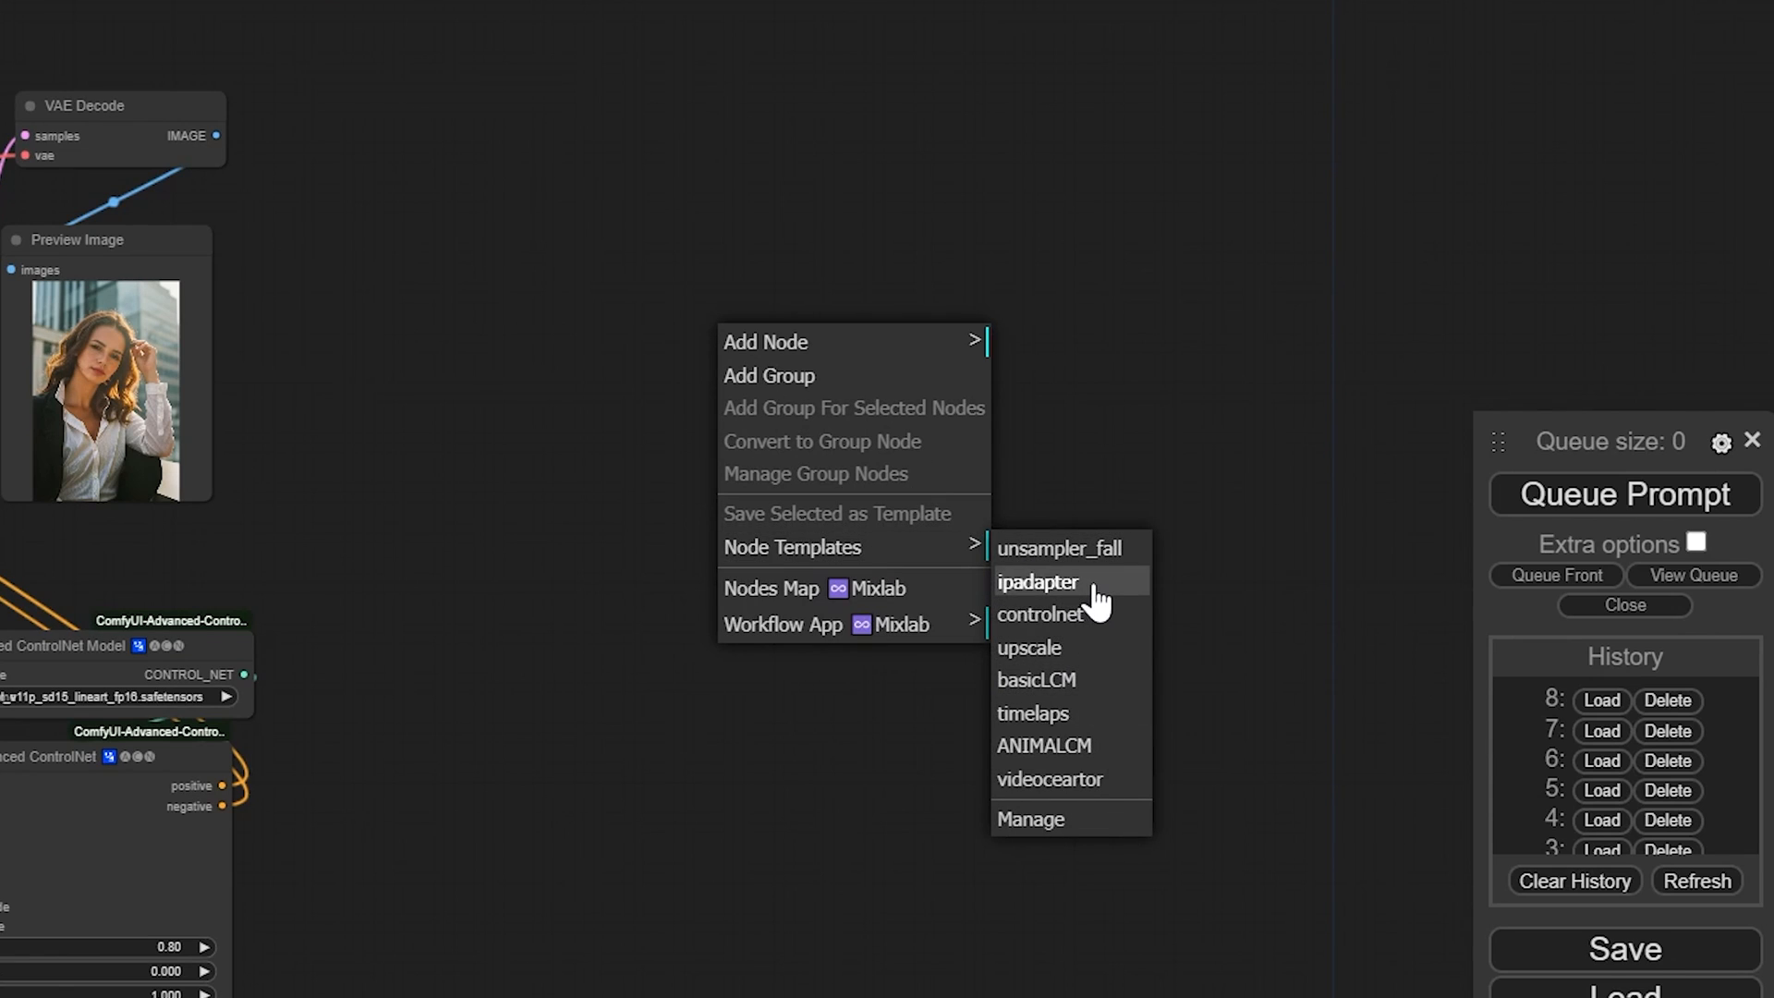
Insert the saved IPAdapter node template with its CLIP Vision, image-prep and Apply nodes.
{"action": "left_click", "coordinate": [1037, 582]}
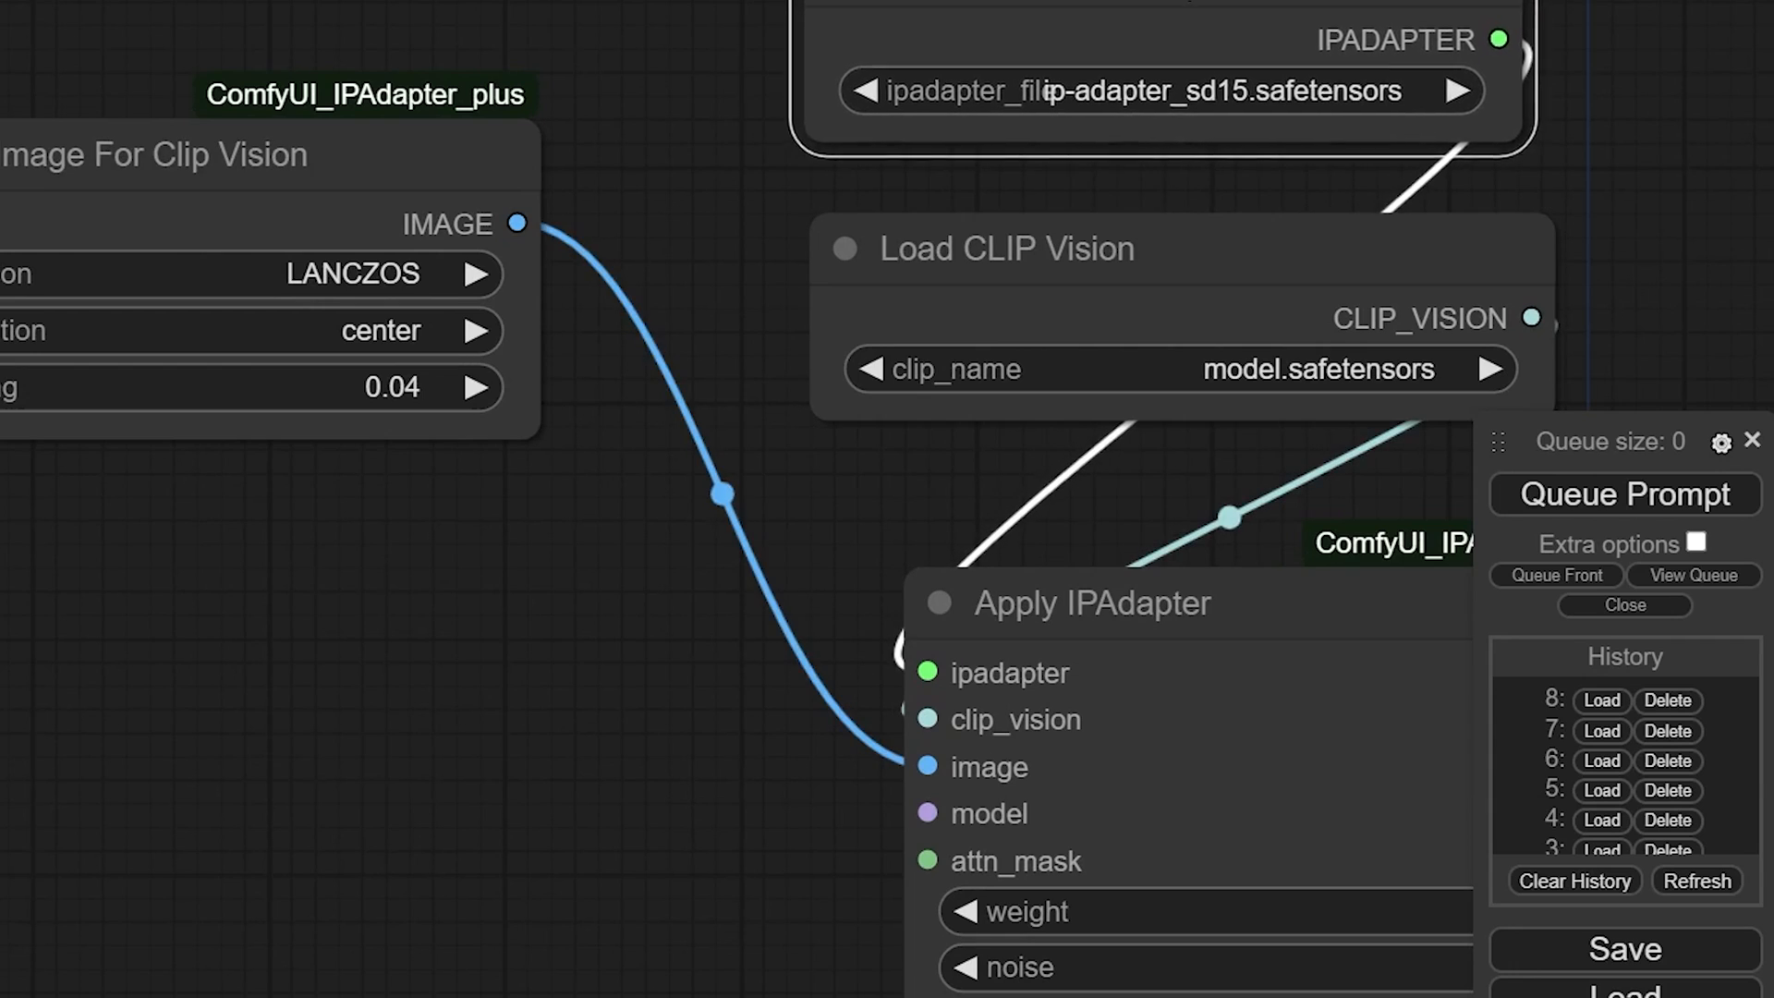
{"action": "left_click", "coordinate": [1160, 91]}
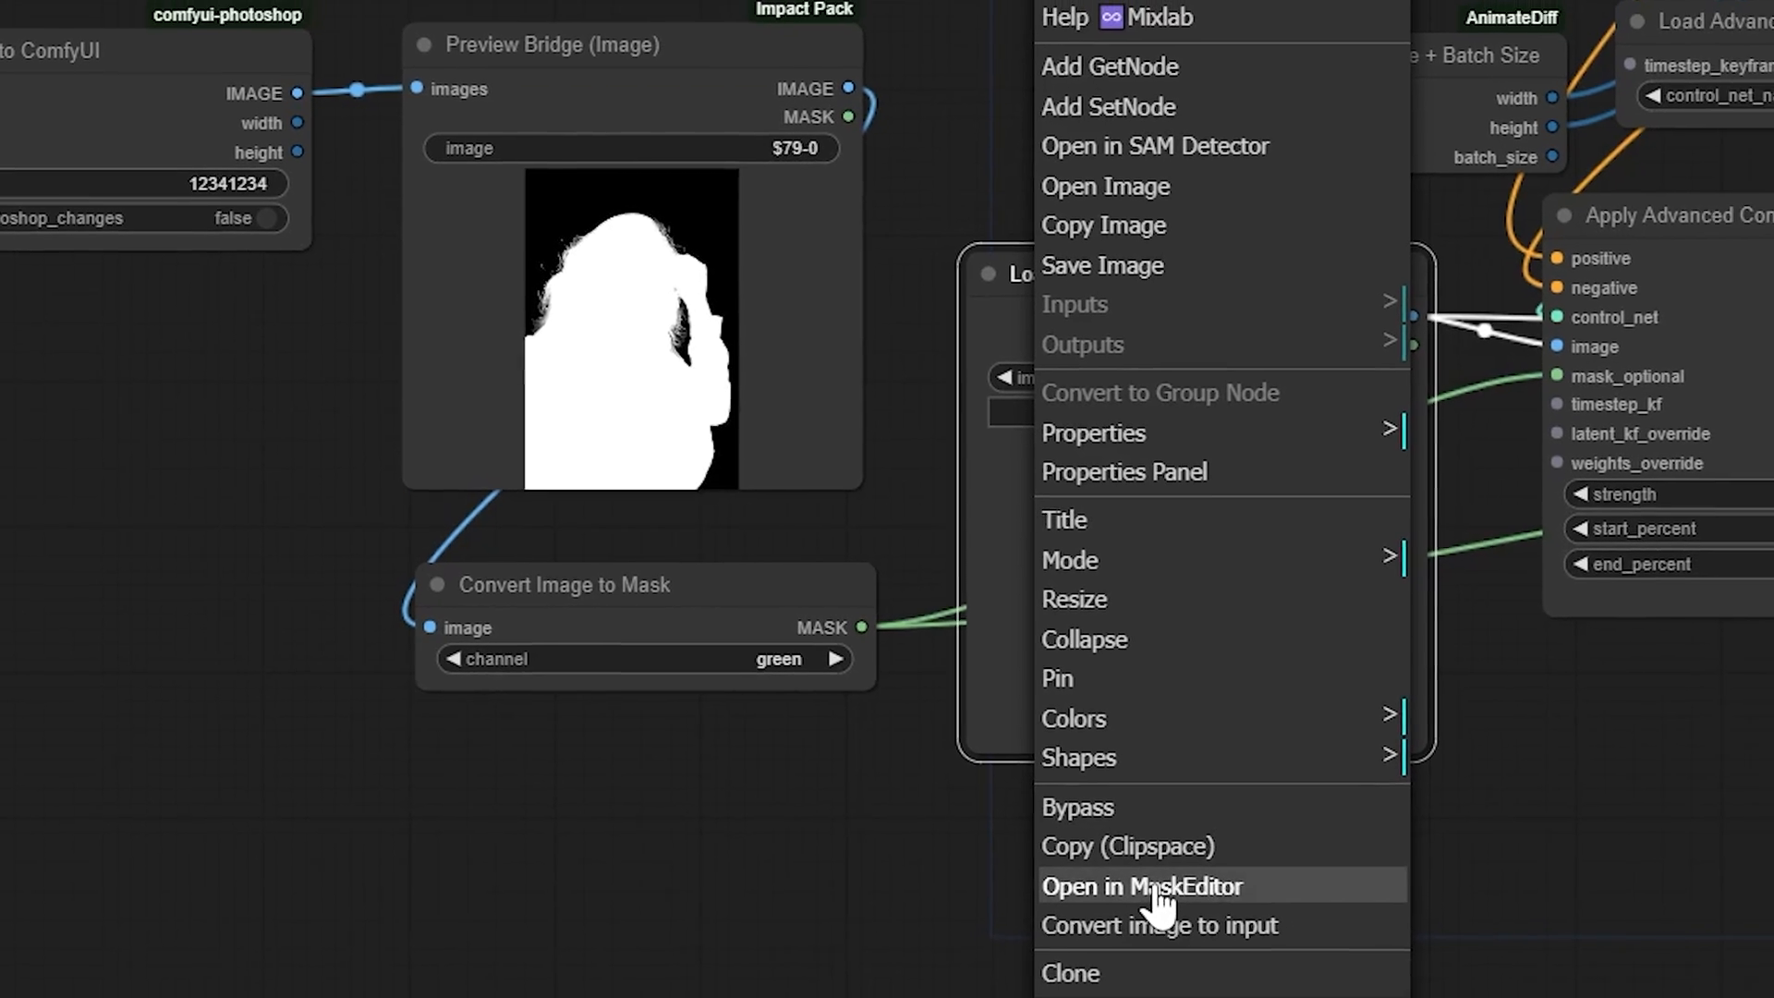
Paint a mask over the woman's face in the MaskEditor of the reference portrait.
{"action": "left_click", "coordinate": [1142, 885]}
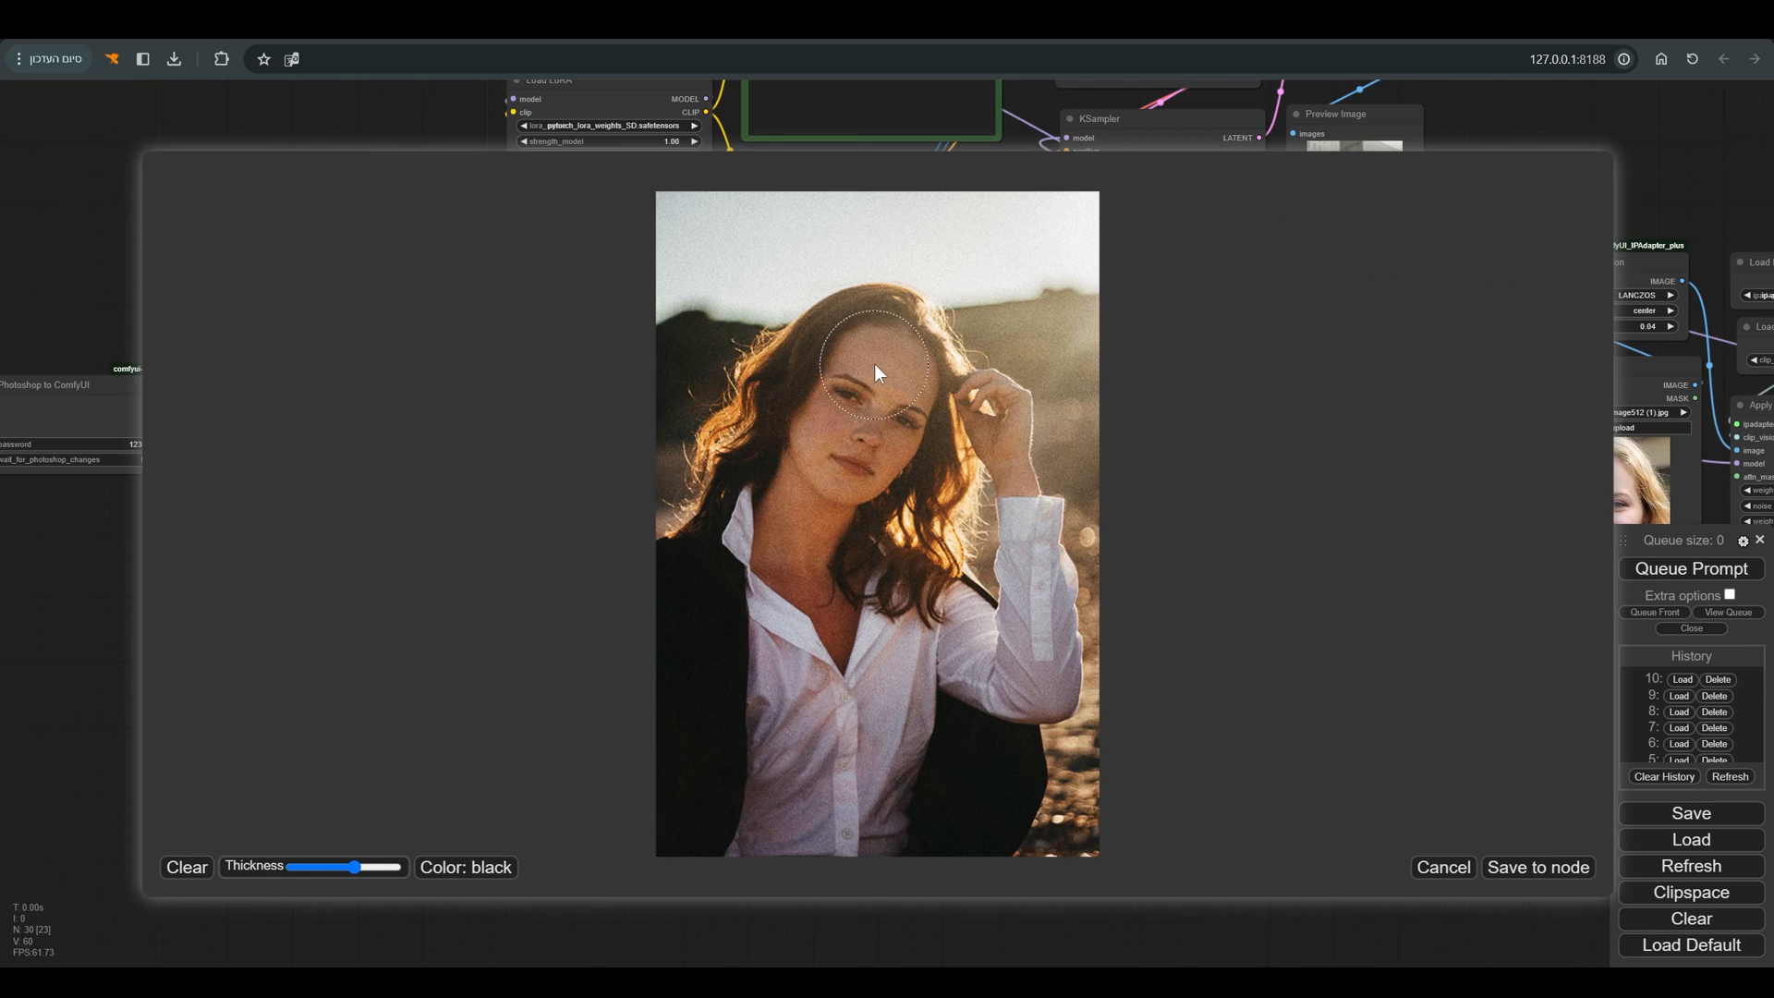
{"action": "left_click_drag", "start_coordinate": [876, 373], "coordinate": [876, 442]}
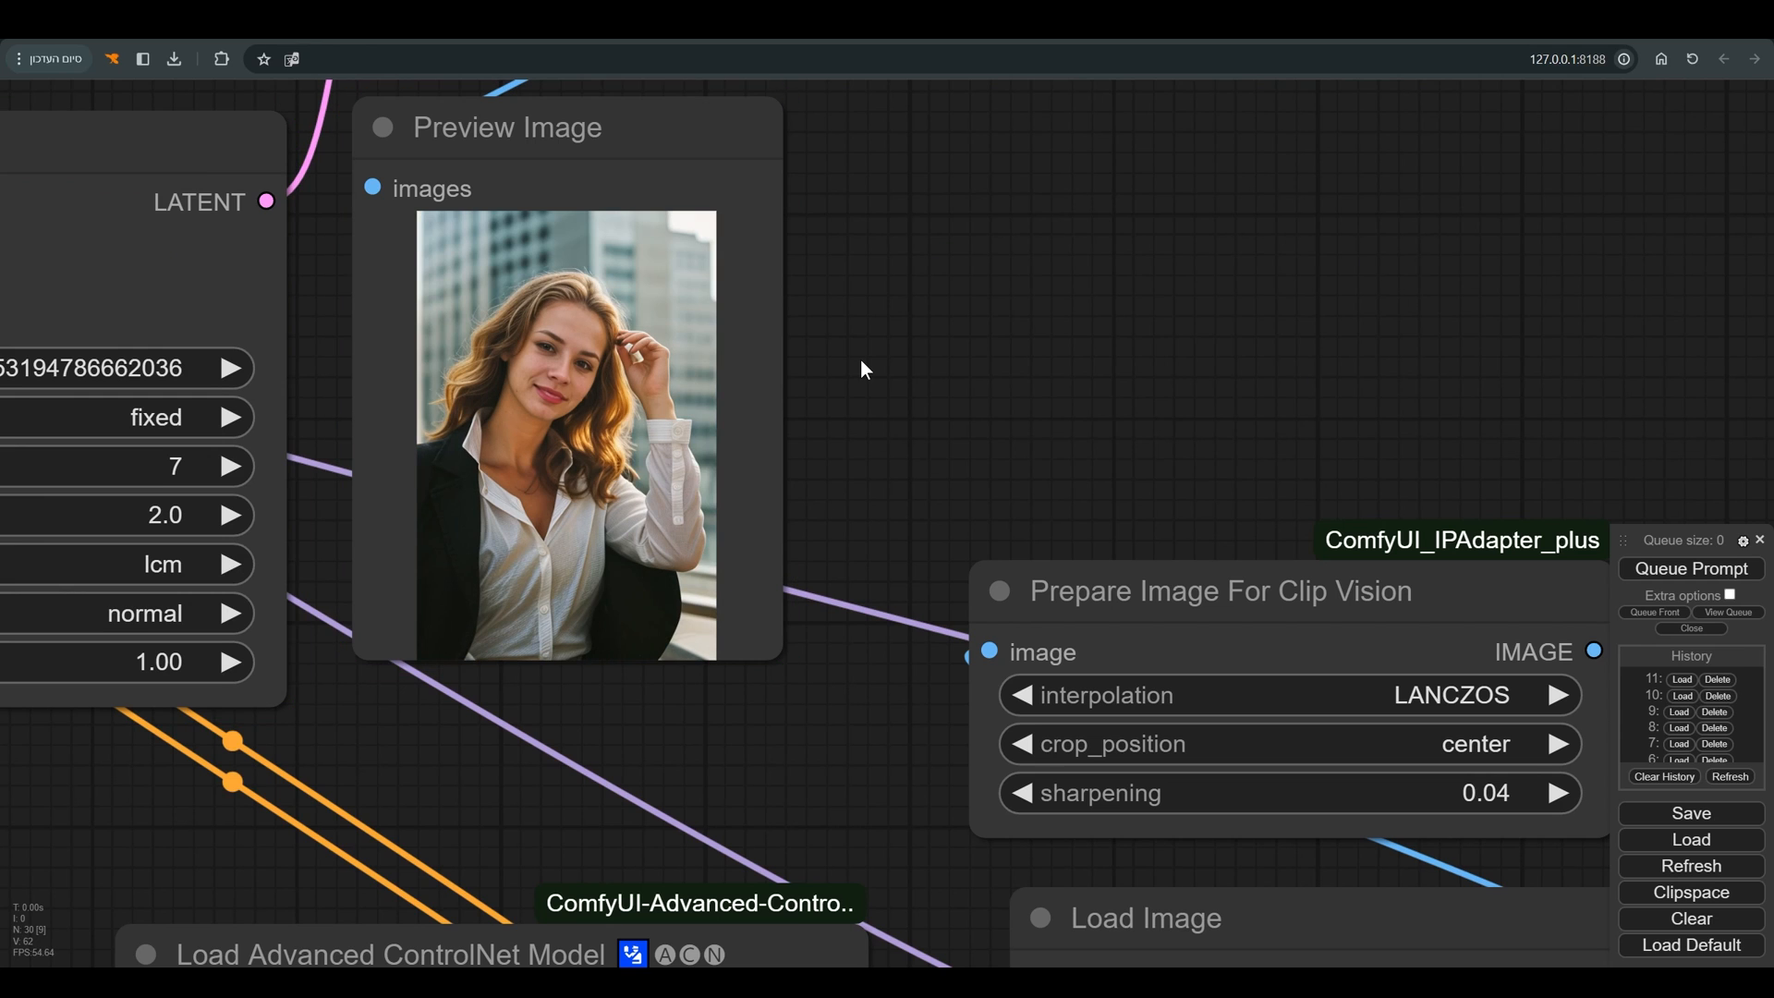
{"action": "mouse_move", "coordinate": [855, 375]}
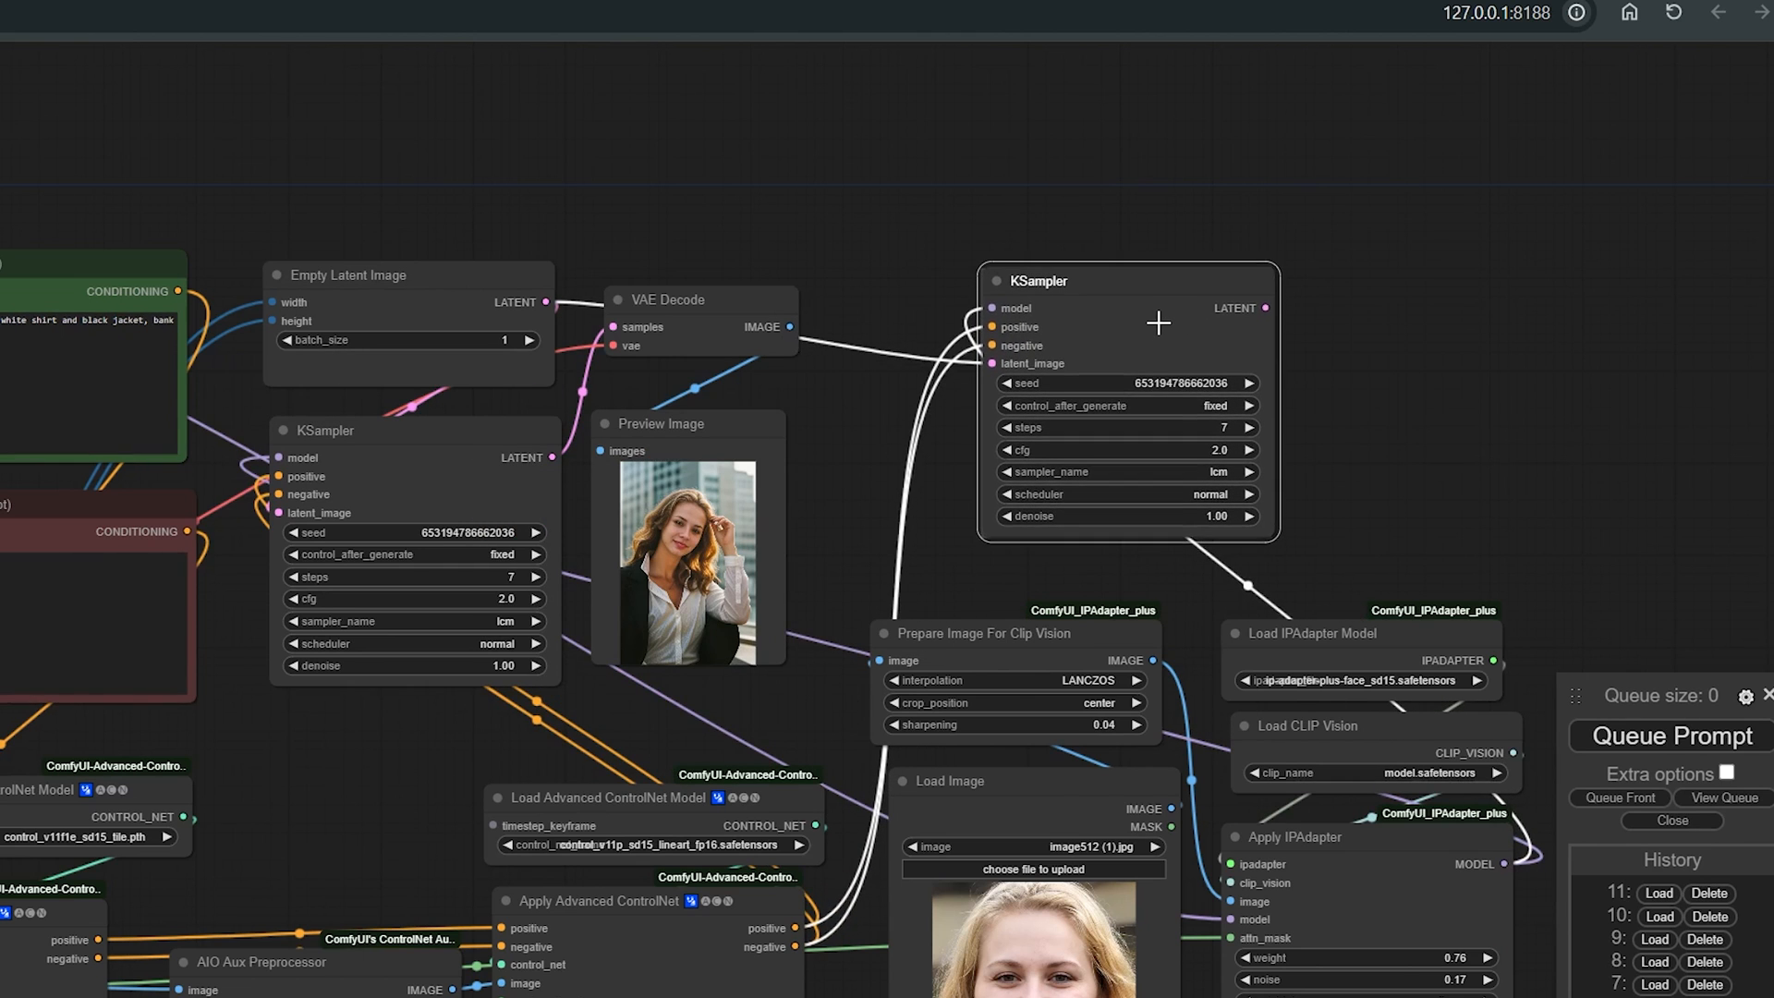
Set the second KSampler's denoise to 0.51, place it by its decode and preview, and queue the prompt.
{"action": "left_click", "coordinate": [1125, 486]}
{"action": "type", "text": ".51"}
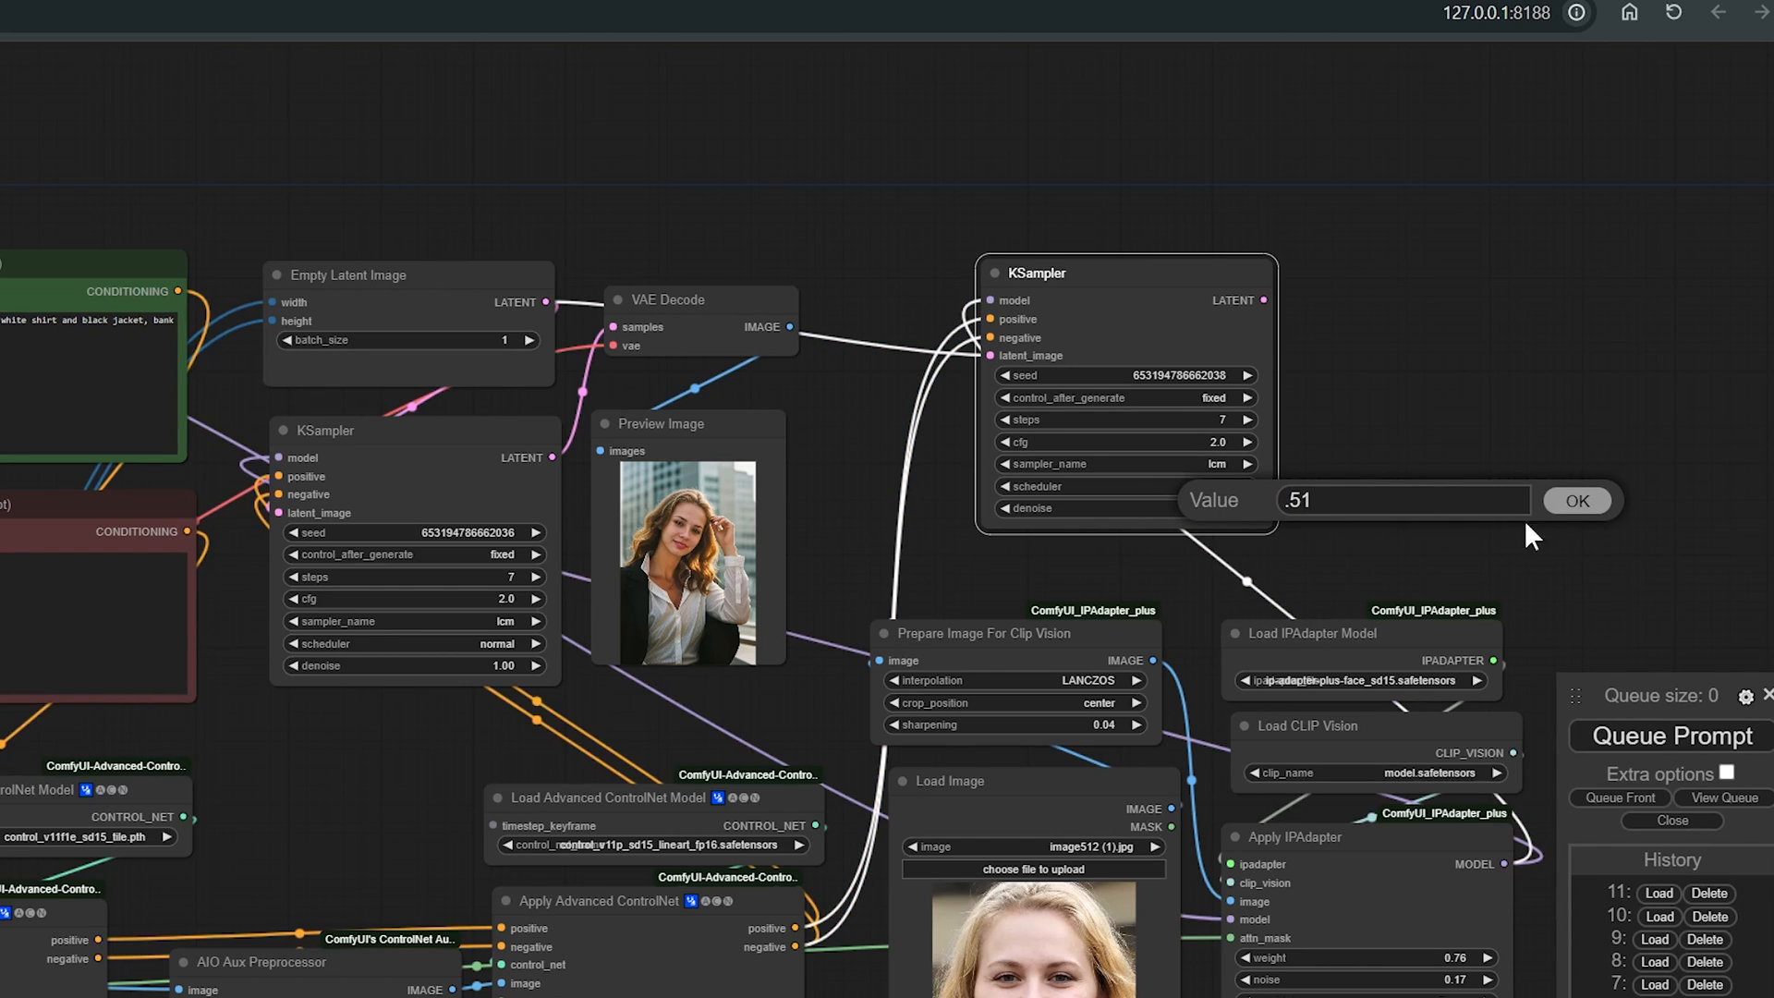
{"action": "left_click", "coordinate": [1577, 501]}
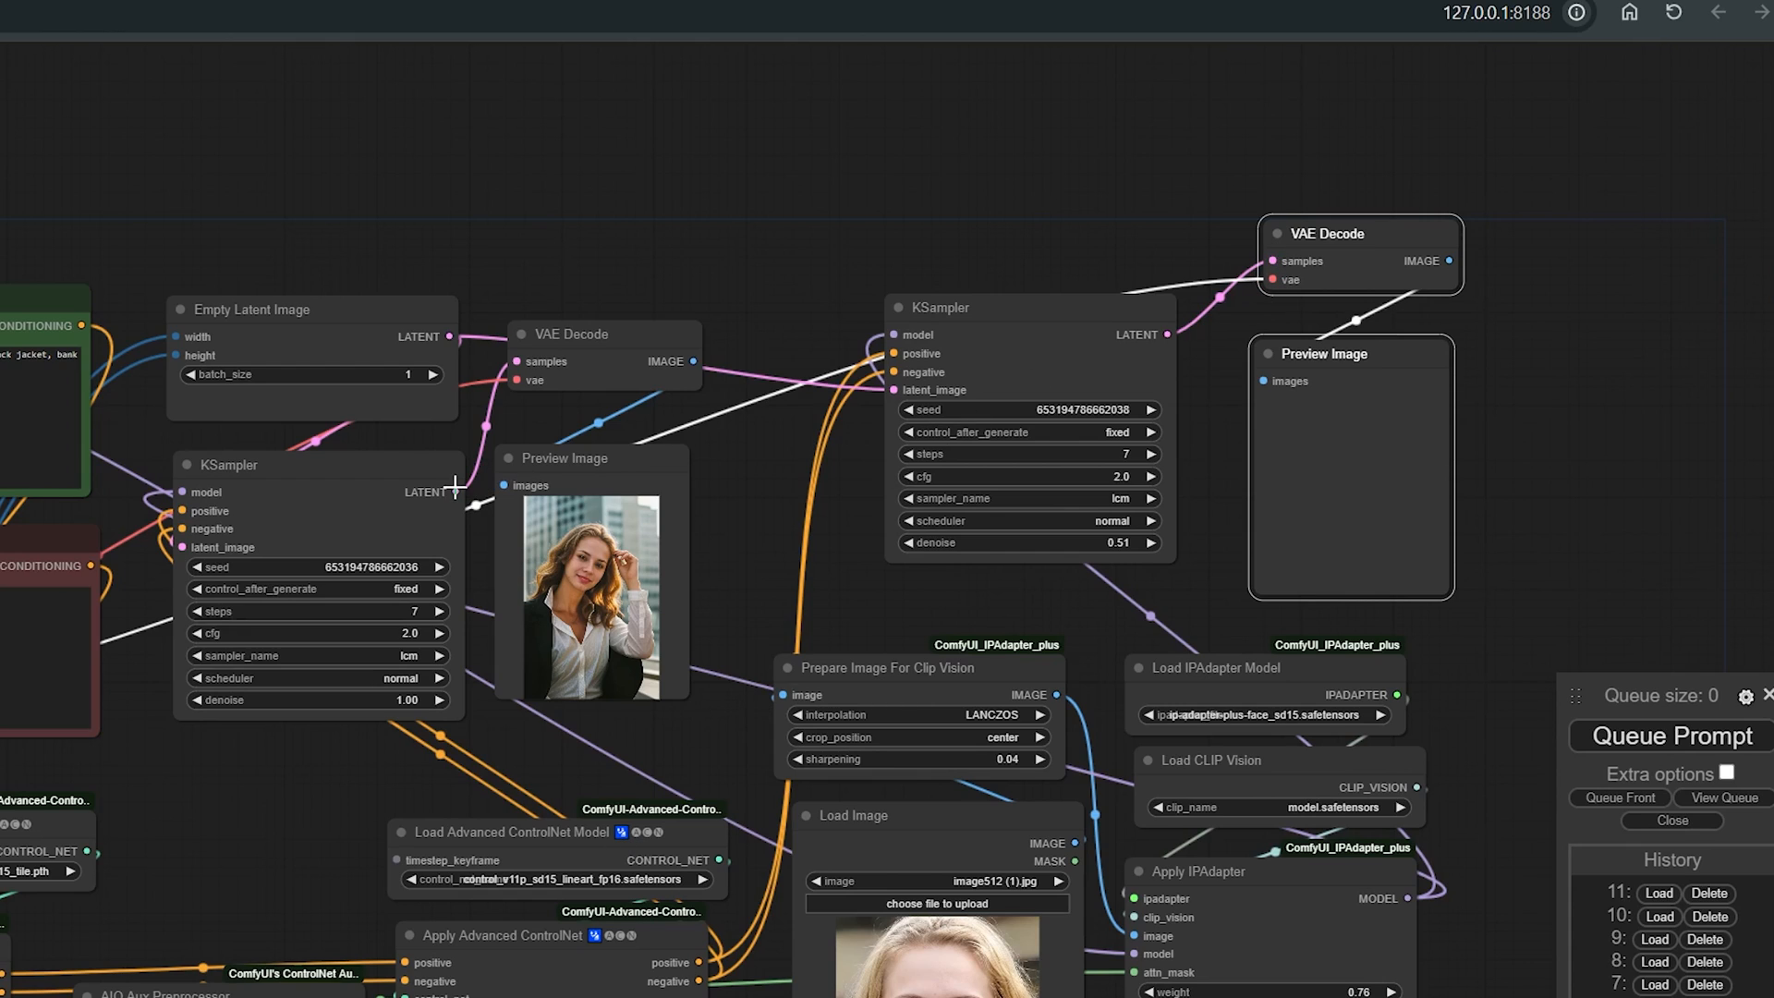
{"action": "left_click_drag", "start_coordinate": [933, 306], "coordinate": [933, 285]}
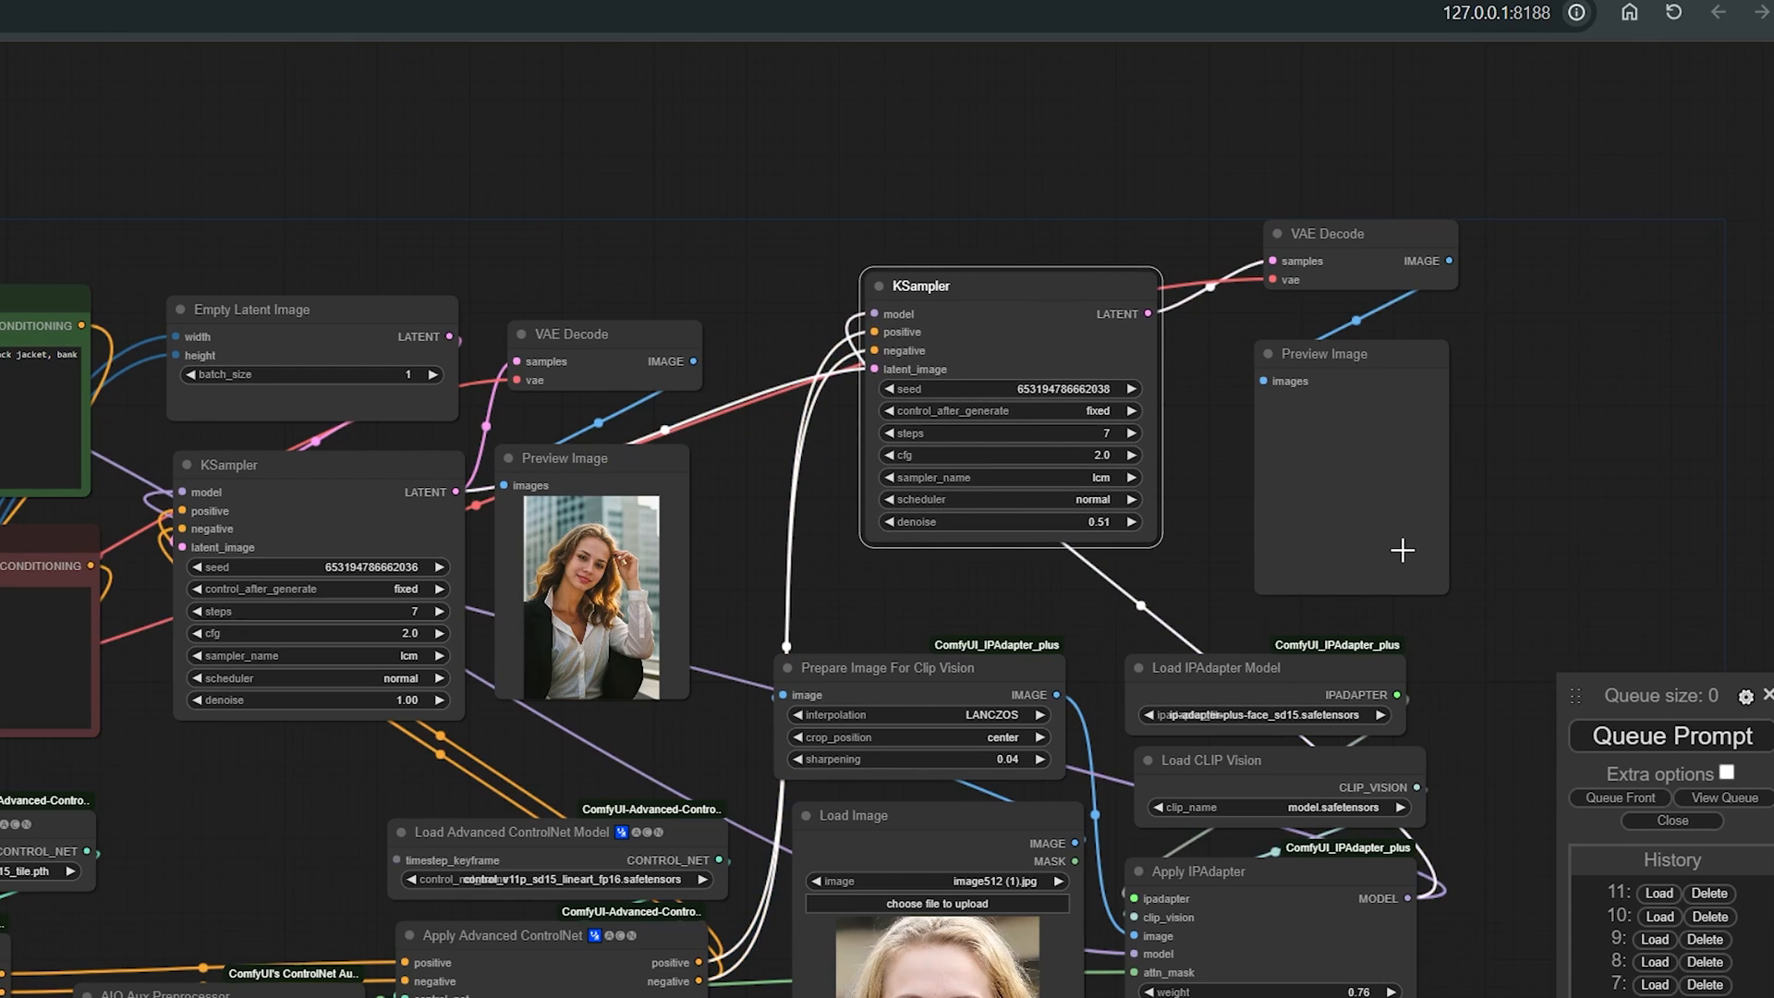
{"action": "left_click", "coordinate": [1671, 735]}
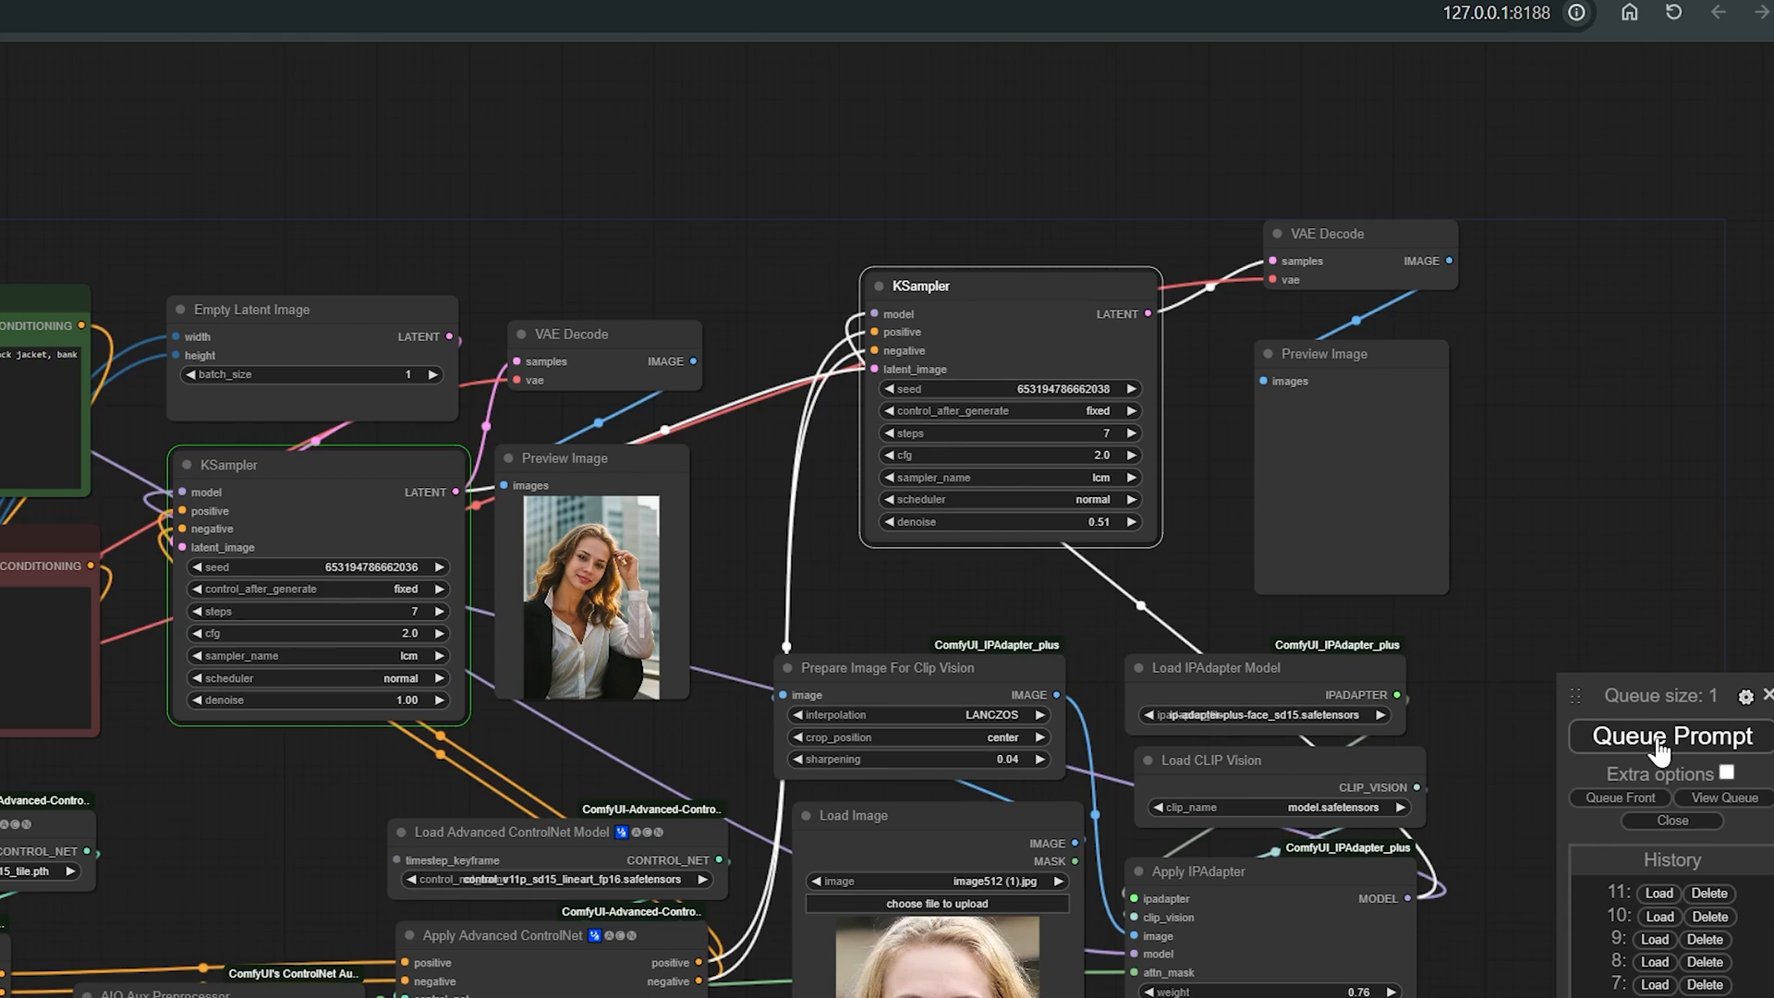
{"action": "left_click", "coordinate": [1665, 735]}
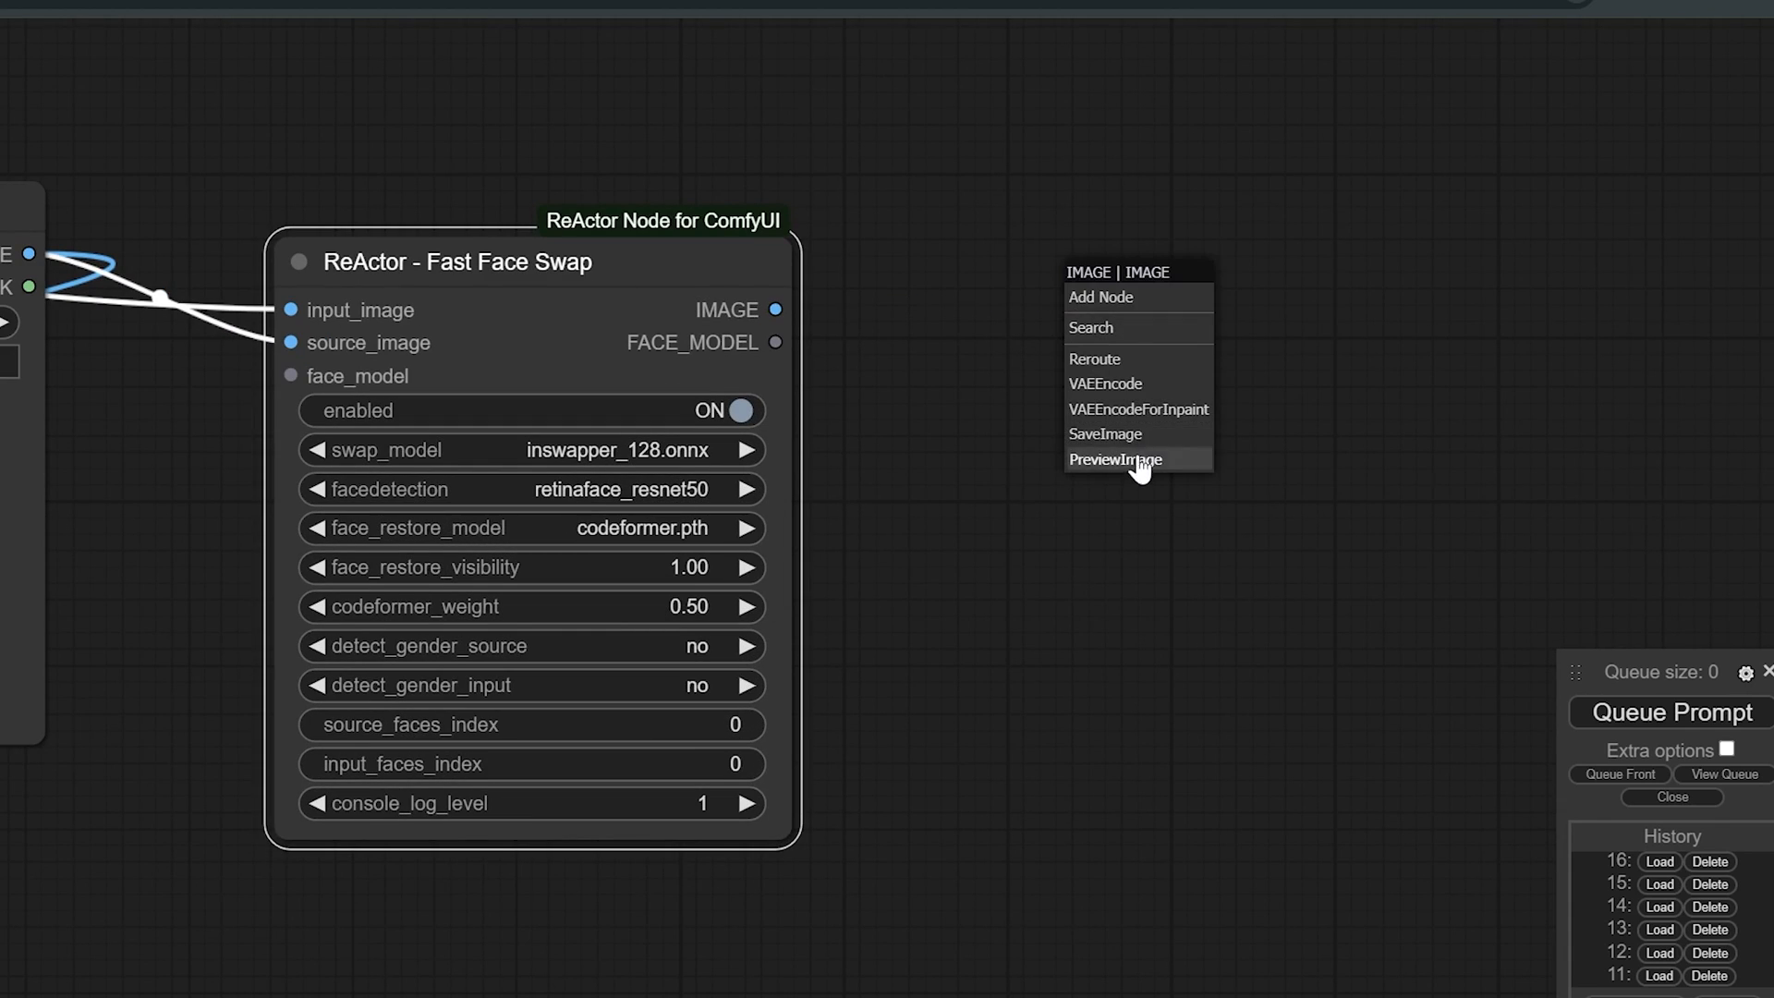
Add a Preview Image node on the ReActor face-swap output.
{"action": "left_click", "coordinate": [1116, 460]}
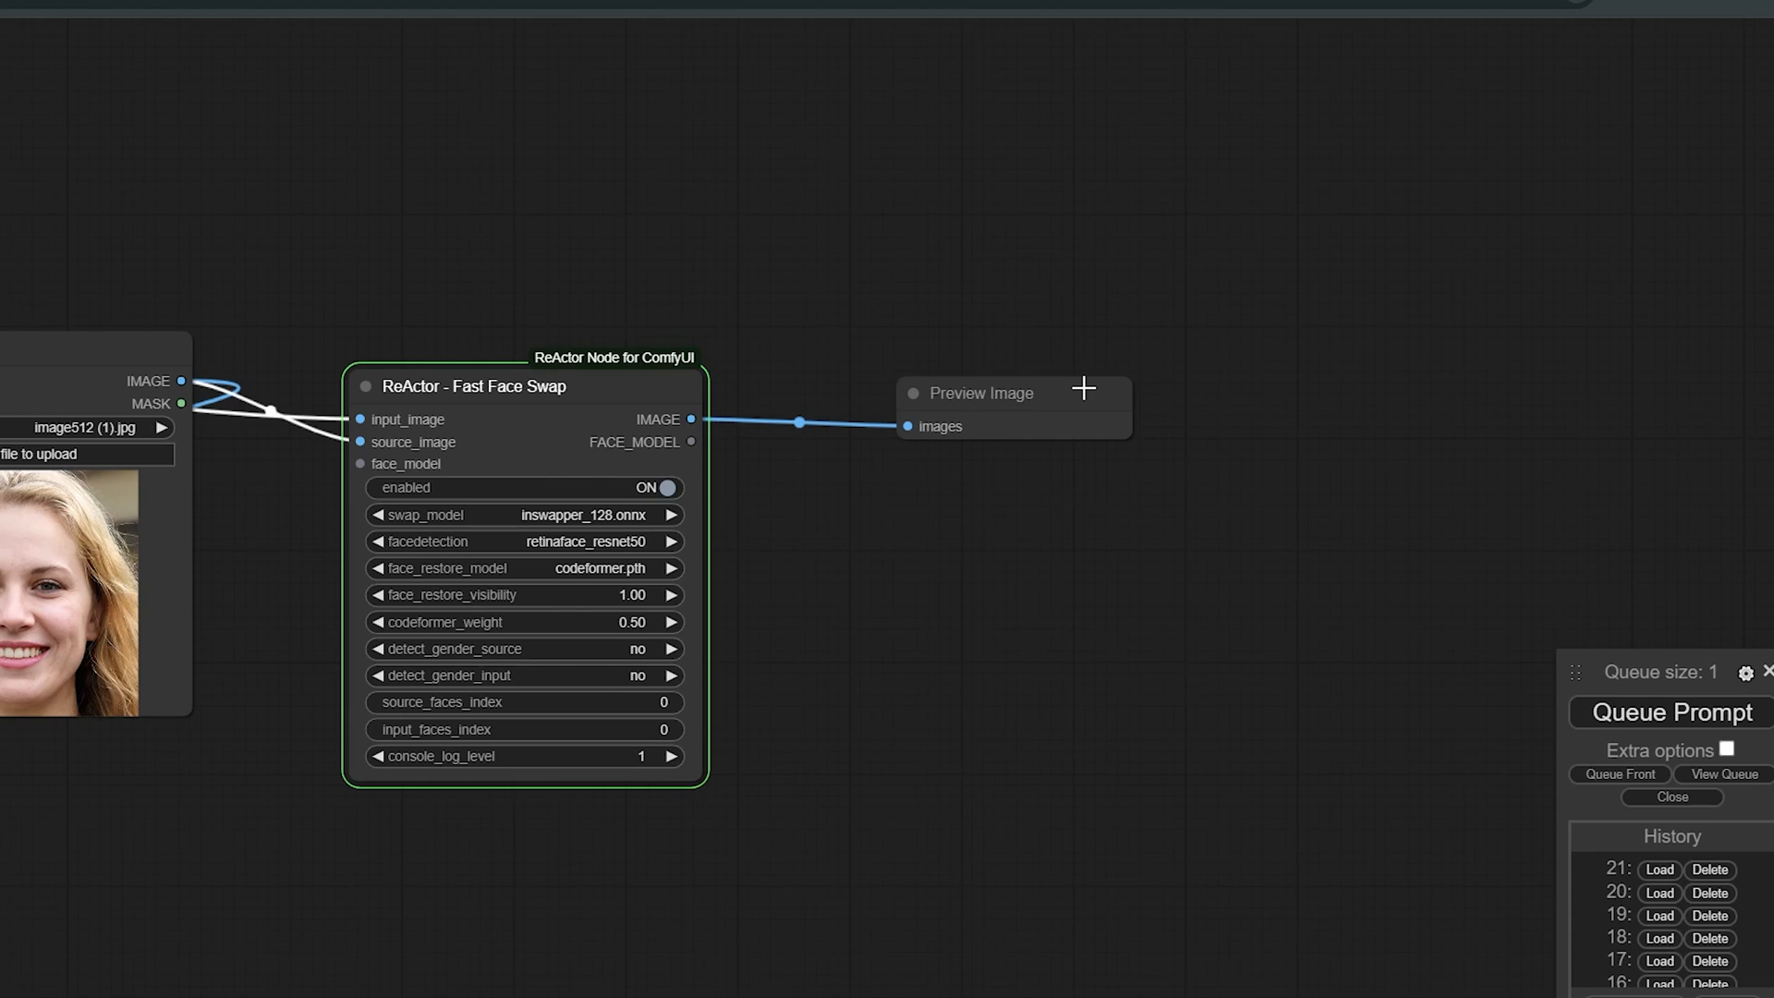